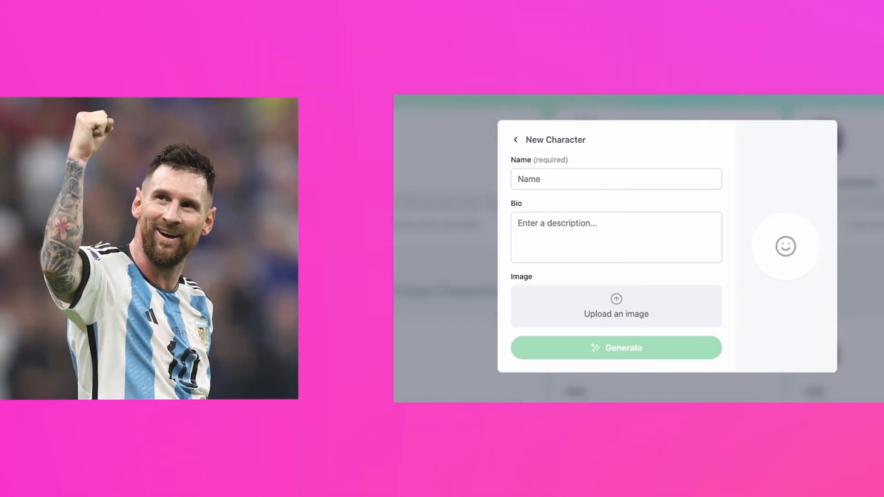
Step: Open the existing 'Five amazing fact about Lionel Messi' video project and preview 'The Goal Scoring Machine'
{"action": "left_click", "coordinate": [616, 306]}
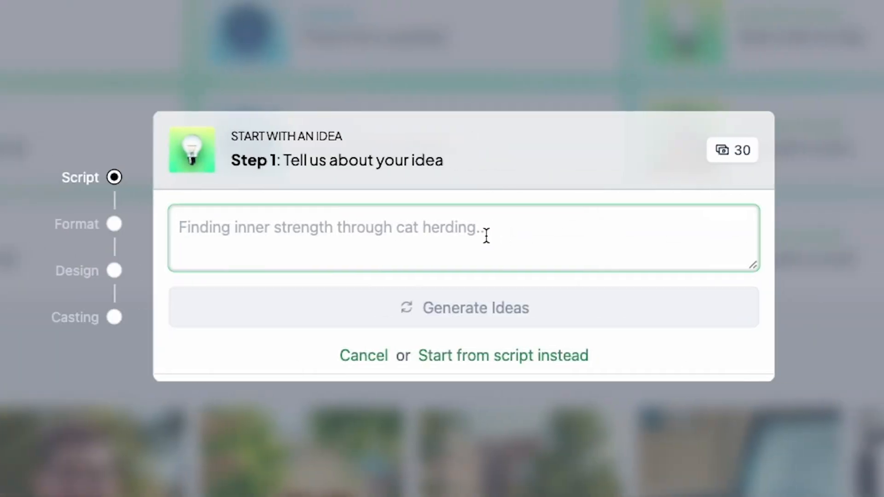
{"action": "type", "text": "Five amazing fact about L"}
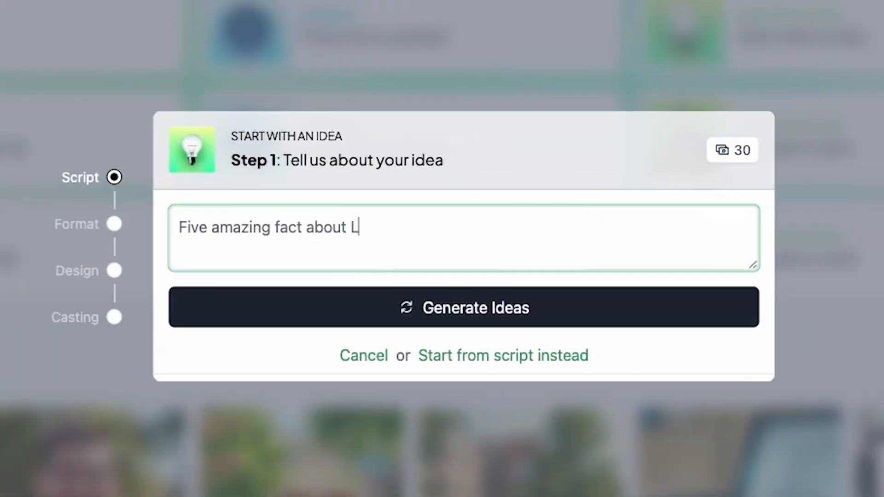
{"action": "type", "text": "ionel Messi"}
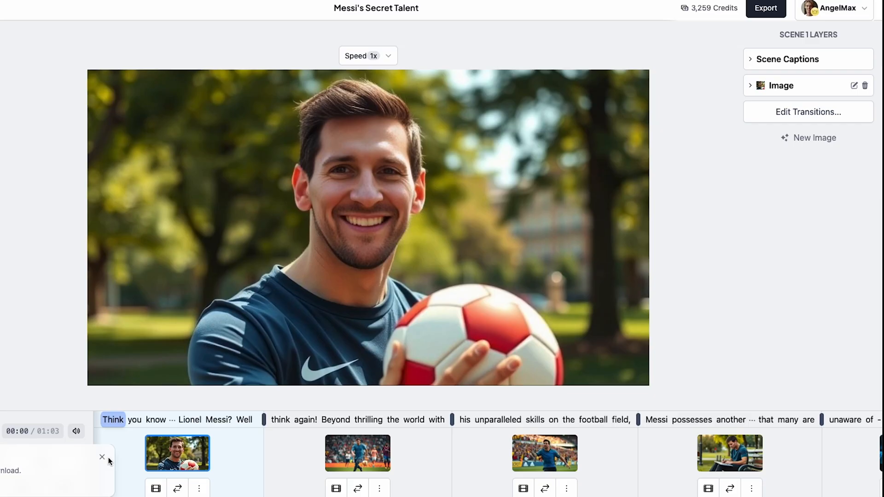
{"action": "left_click", "coordinate": [545, 453]}
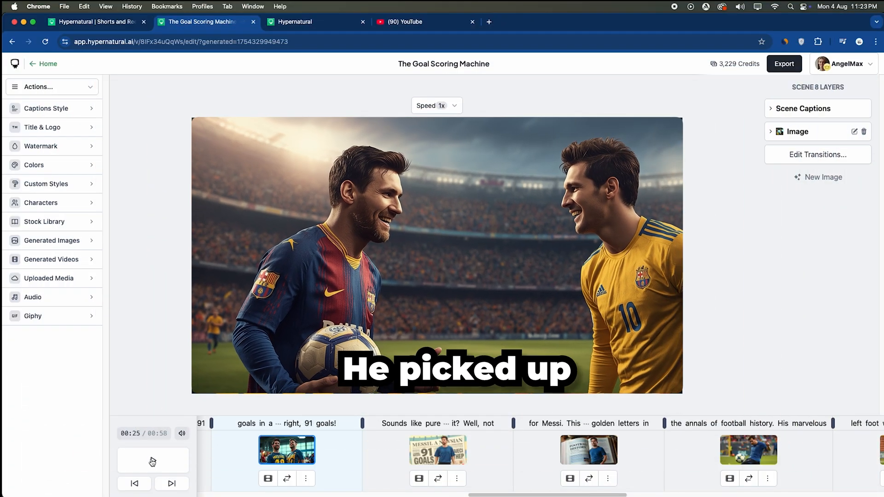
Step: Leave the editor for the hypernatural.ai landing page
{"action": "left_click", "coordinate": [153, 462]}
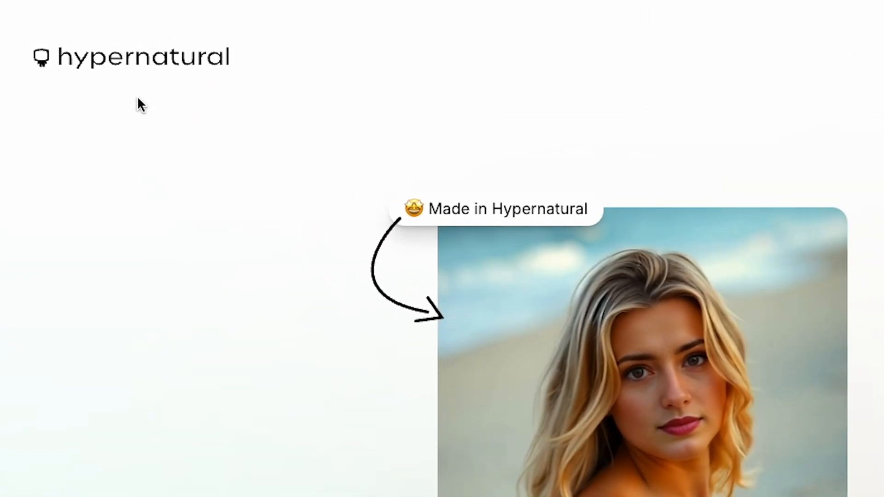
Step: Sign up for free via the existing Google account to reach the project dashboard
{"action": "scroll", "scroll_direction": "down", "scroll_amount": 3}
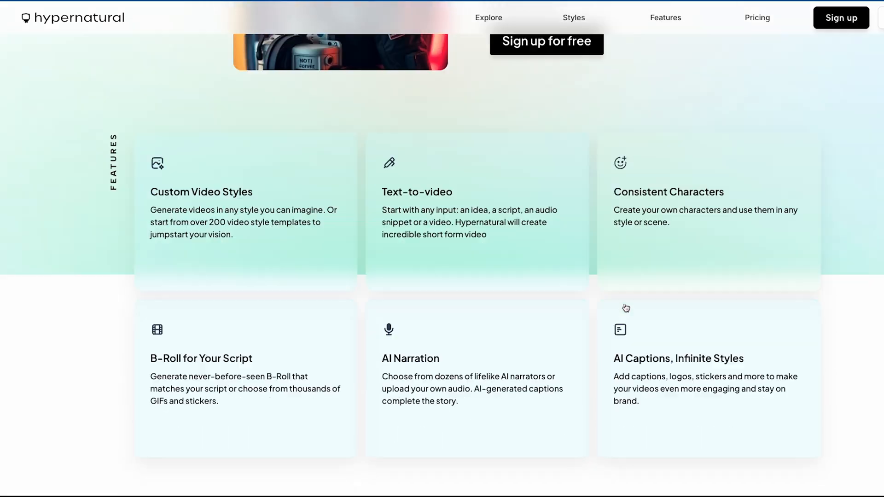
{"action": "scroll", "scroll_direction": "down", "scroll_amount": 3}
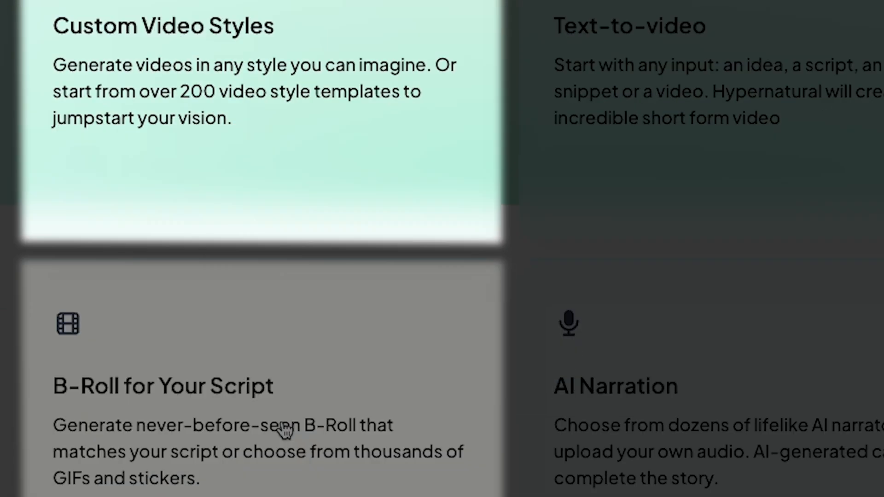
{"action": "scroll", "scroll_direction": "right", "scroll_amount": 3}
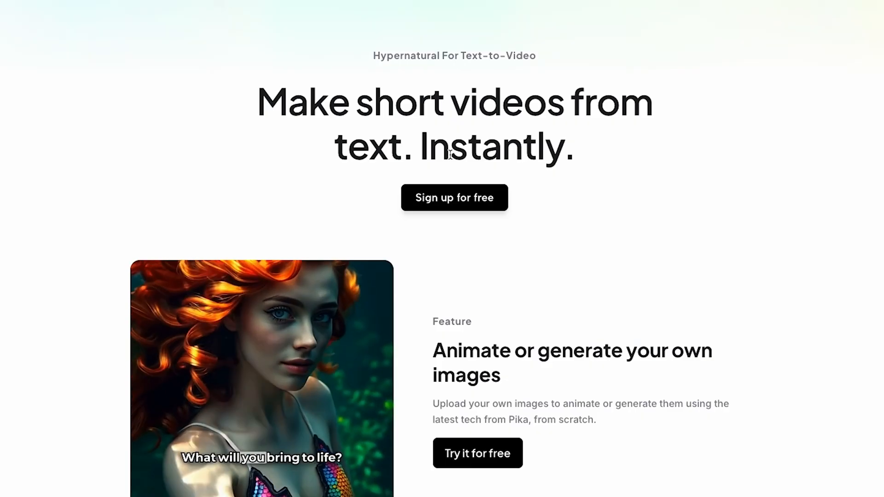
{"action": "scroll", "scroll_direction": "down", "scroll_amount": 3}
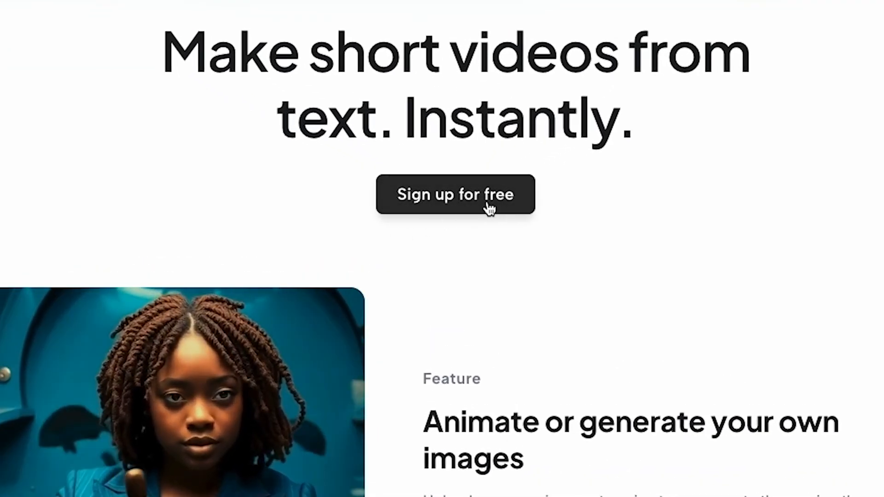
{"action": "left_click", "coordinate": [455, 195]}
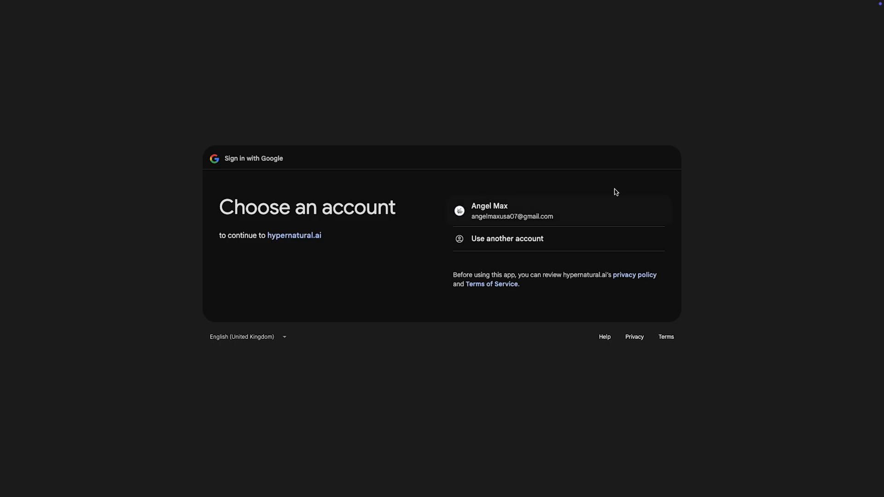
{"action": "left_click", "coordinate": [513, 211]}
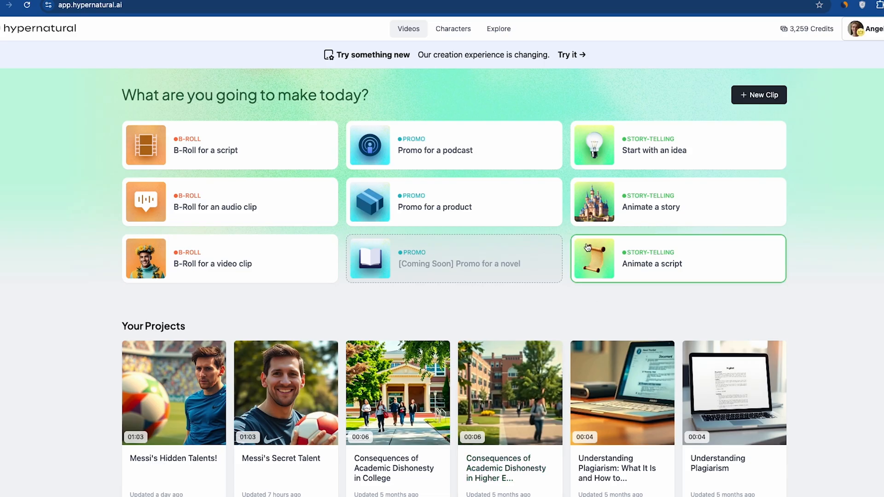
Step: Browse Your Projects and the Inspiration section down to the Start with an idea card
{"action": "scroll", "scroll_direction": "down", "scroll_amount": 3}
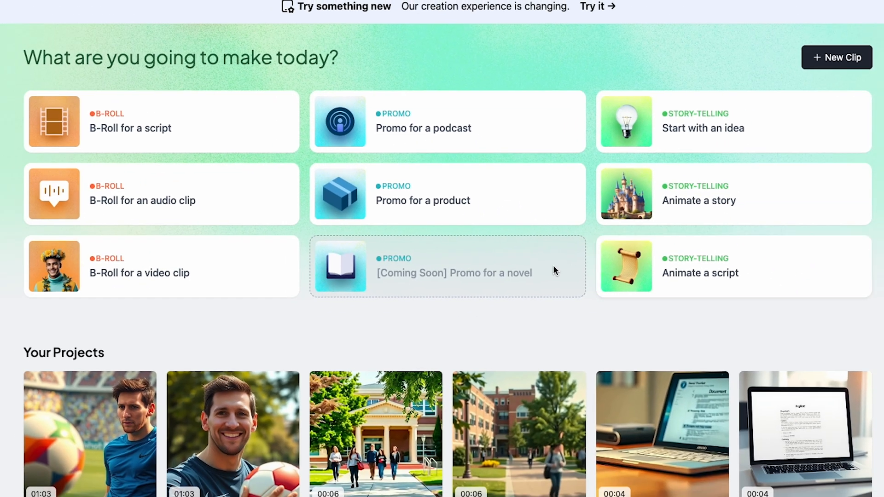
{"action": "scroll", "scroll_direction": "down", "scroll_amount": 3}
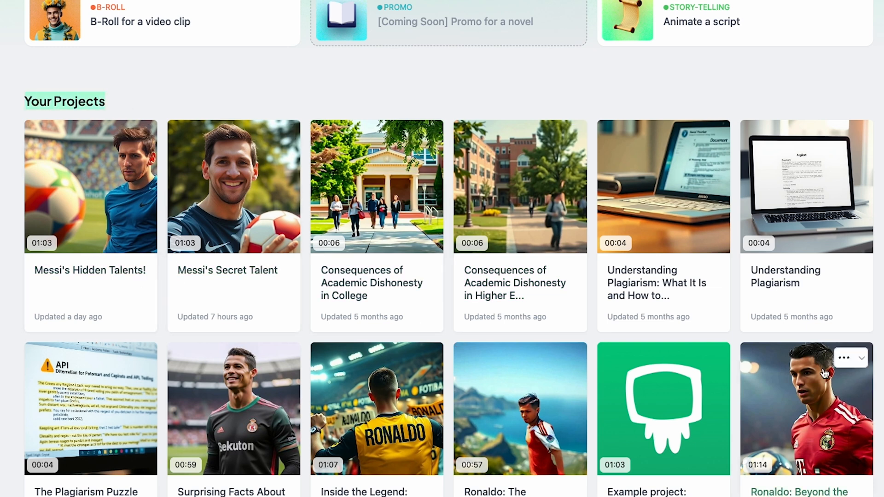
{"action": "scroll", "scroll_direction": "down", "scroll_amount": 3}
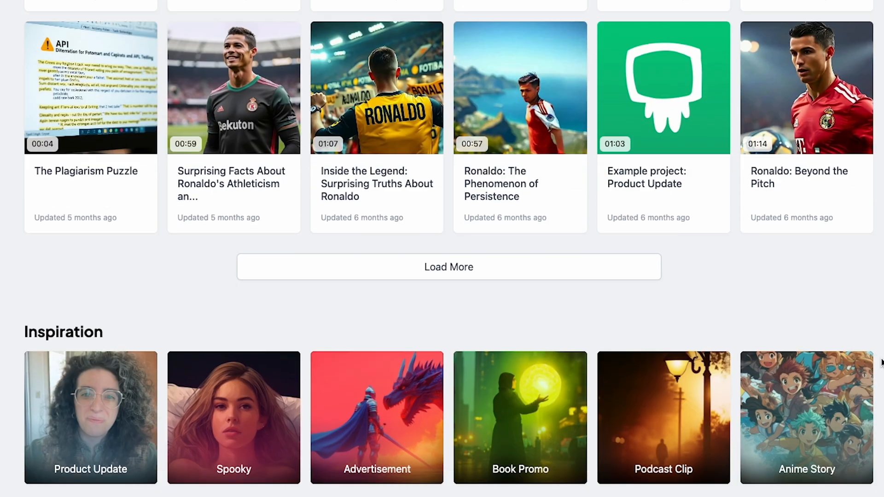
{"action": "scroll", "scroll_direction": "down", "scroll_amount": 3}
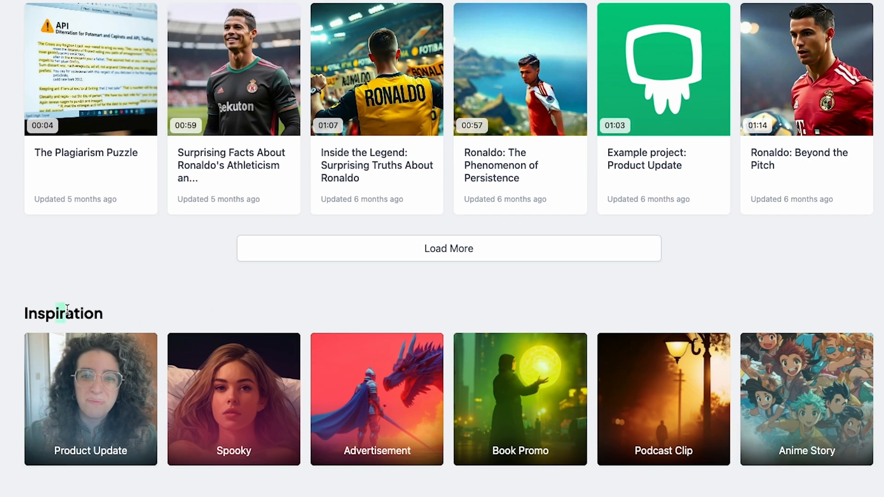
{"action": "double_click", "coordinate": [63, 314]}
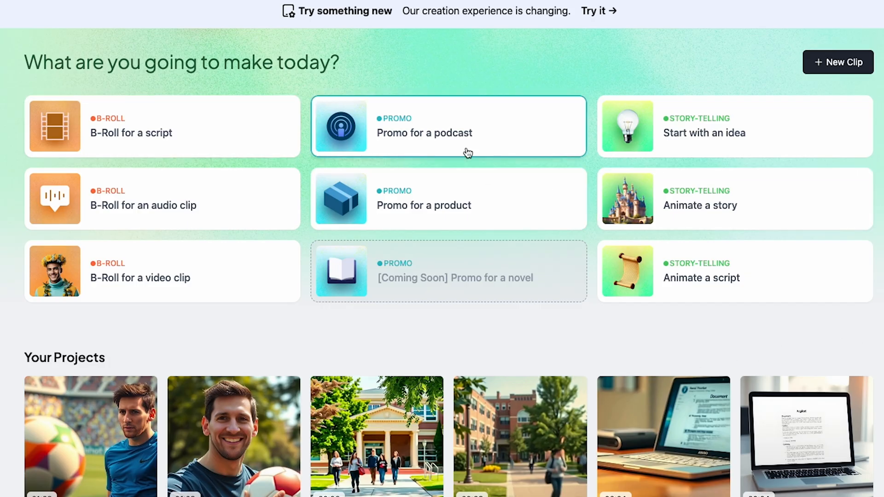
{"action": "mouse_move", "coordinate": [689, 133]}
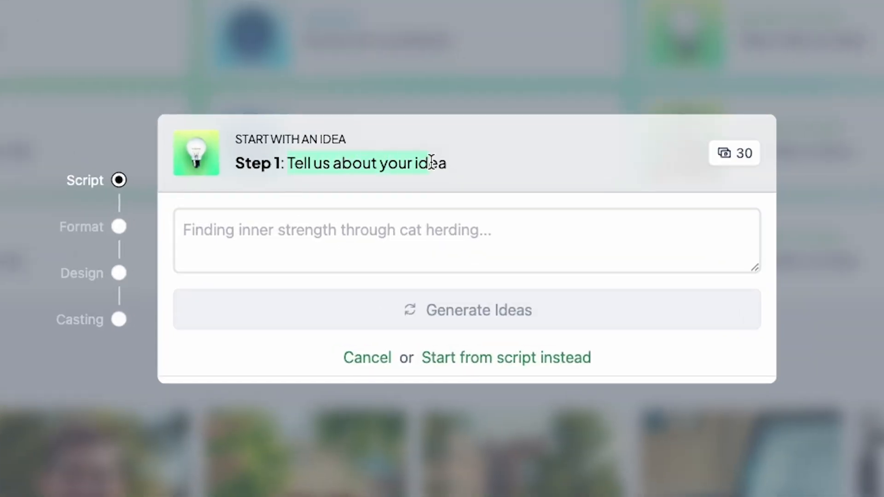
Step: Enter the idea 'five amazing fact about lionel messi' and generate video ideas from it
{"action": "left_click", "coordinate": [467, 241]}
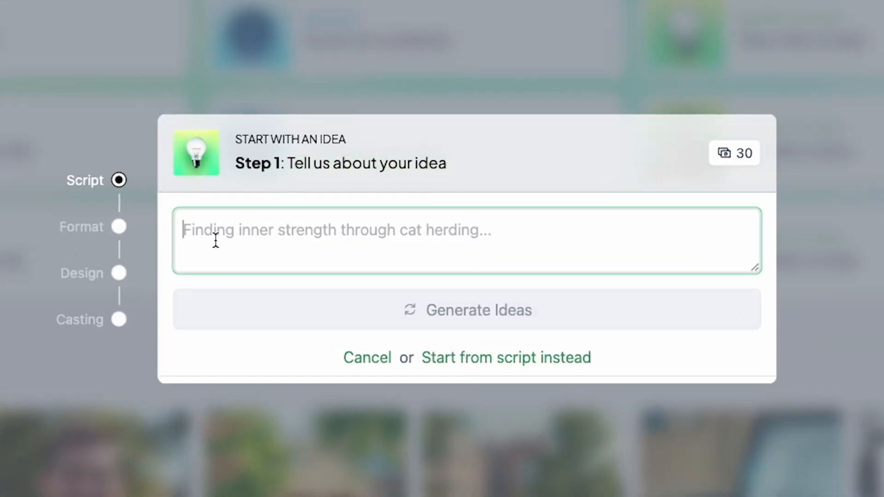
{"action": "type", "text": "five amazing fact about"}
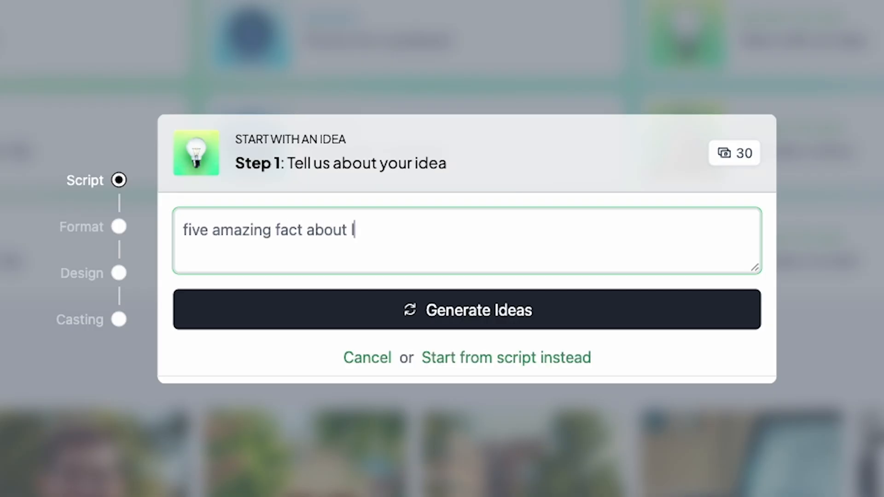
{"action": "type", "text": "lionel messi"}
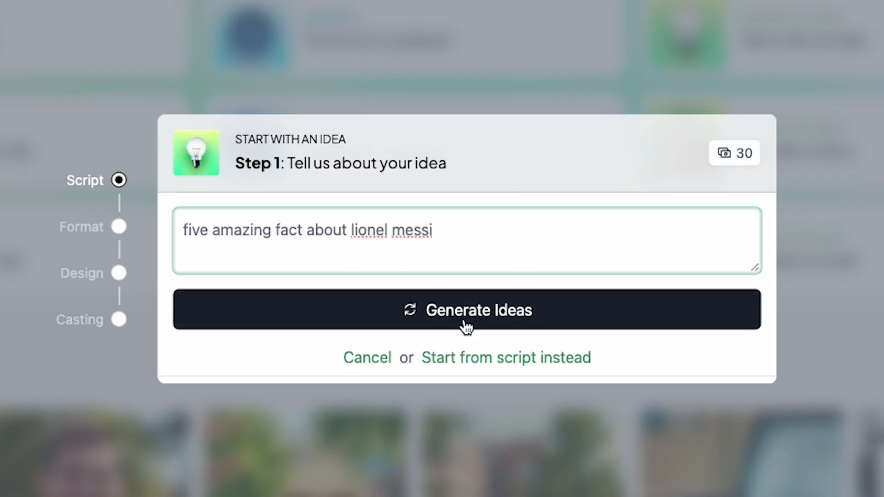
{"action": "left_click", "coordinate": [467, 310]}
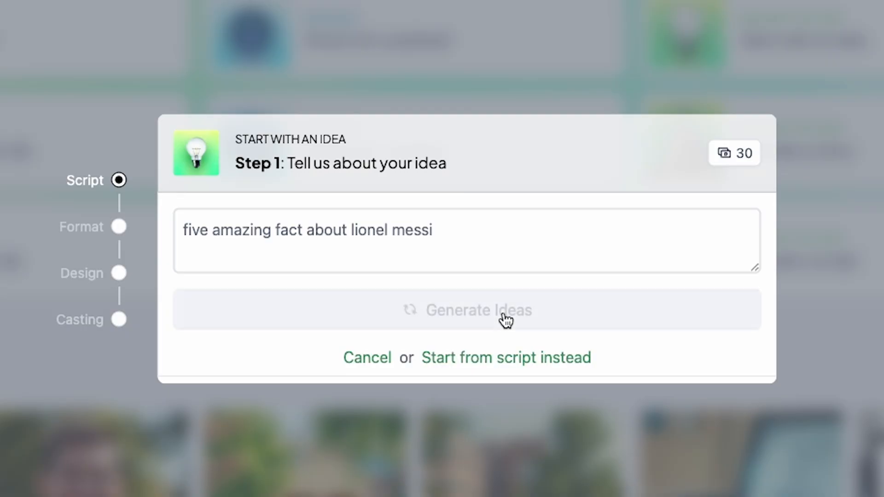
{"action": "left_click", "coordinate": [477, 310]}
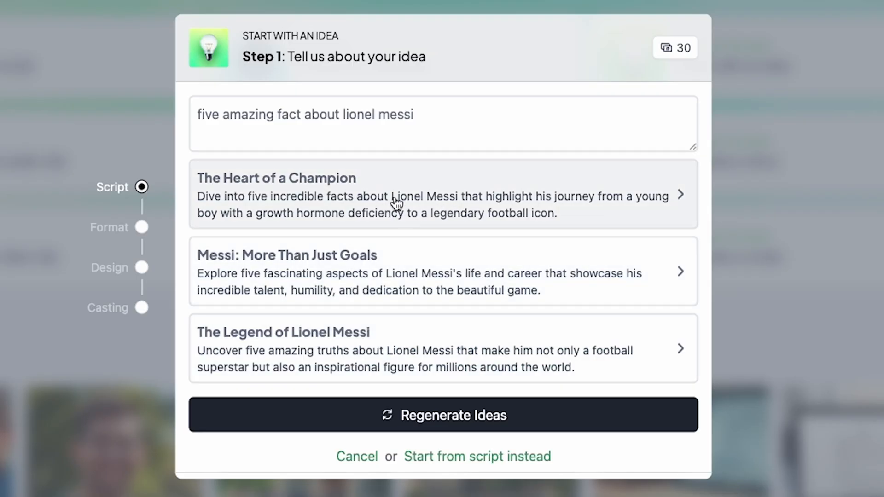
{"action": "mouse_move", "coordinate": [462, 219]}
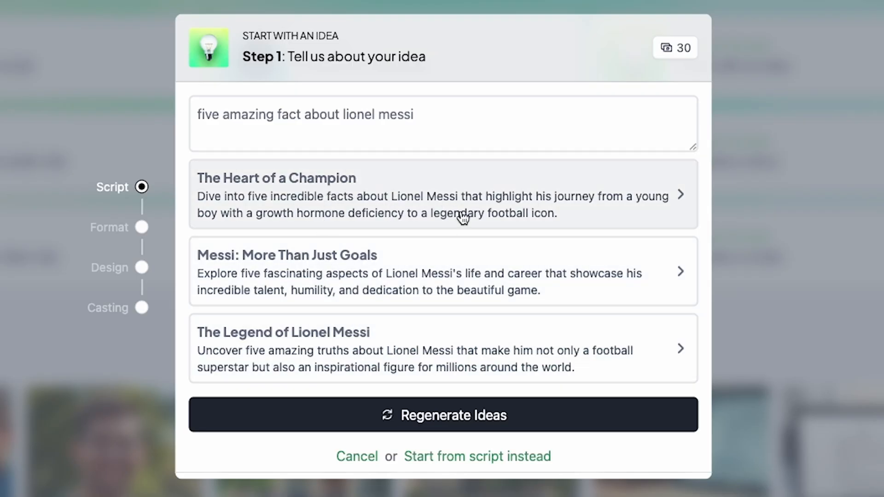
{"action": "mouse_move", "coordinate": [432, 254]}
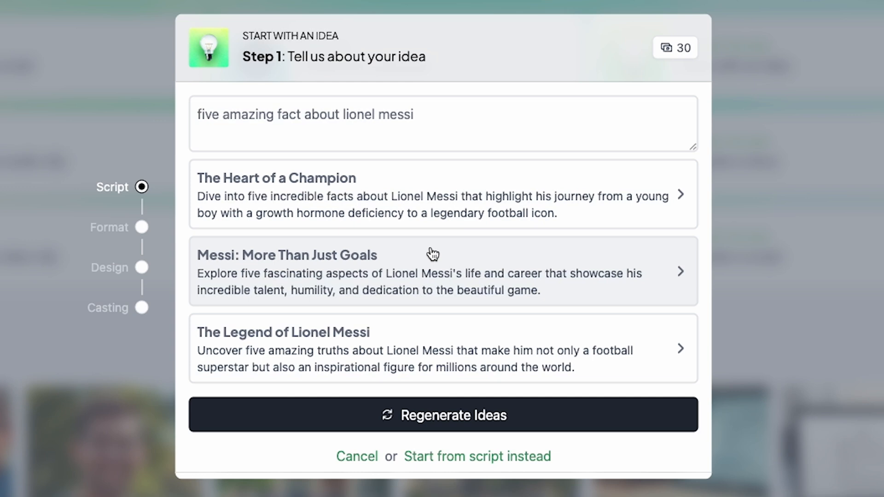
{"action": "mouse_move", "coordinate": [625, 276]}
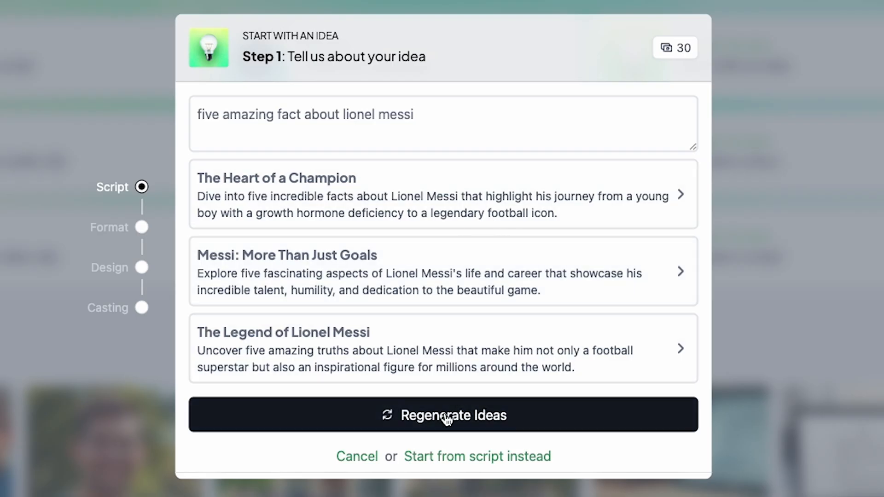
Step: Regenerate a fresh set of three video ideas
{"action": "left_click", "coordinate": [443, 415]}
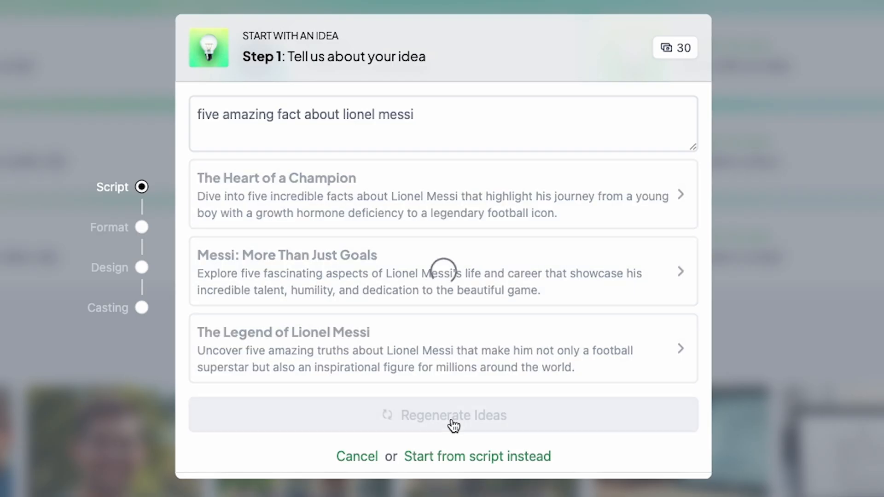
{"action": "left_click", "coordinate": [453, 415]}
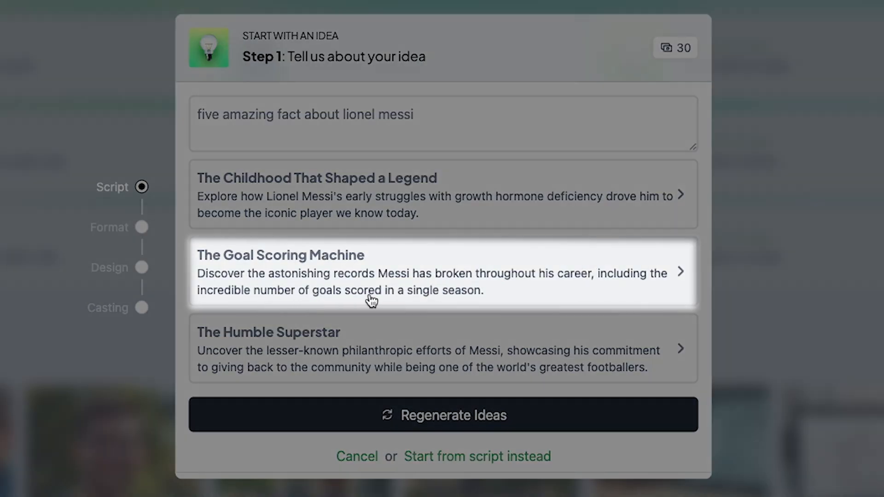
{"action": "left_click", "coordinate": [443, 271]}
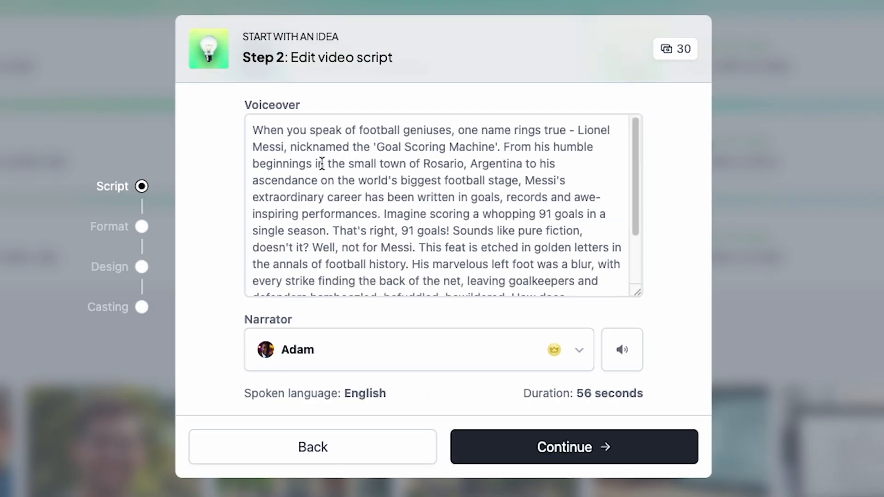
{"action": "mouse_move", "coordinate": [255, 133]}
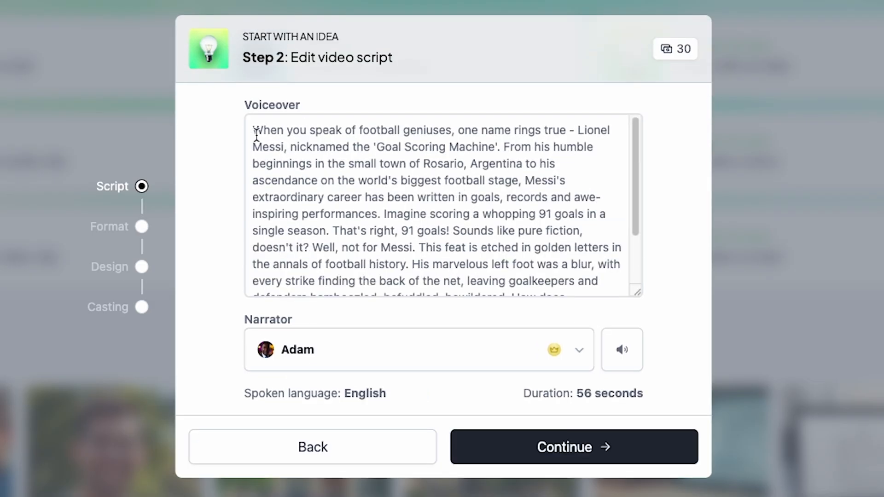
{"action": "left_click", "coordinate": [309, 136]}
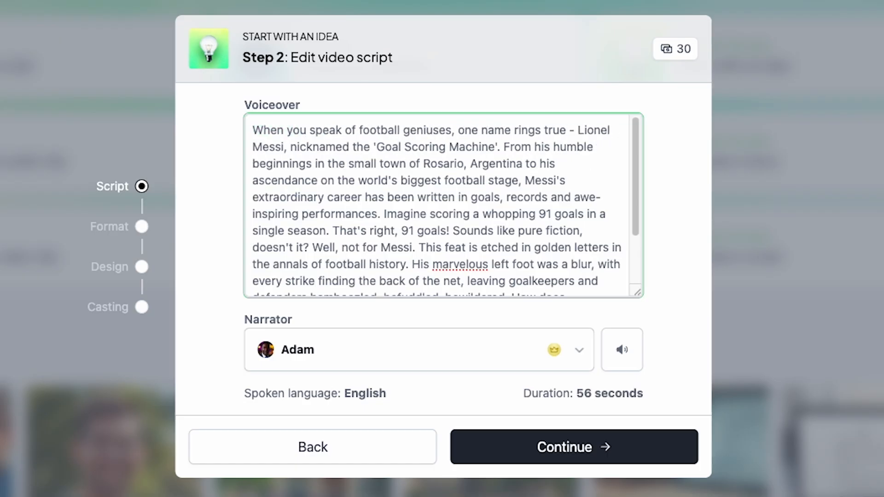
{"action": "scroll", "scroll_direction": "down", "scroll_amount": 3}
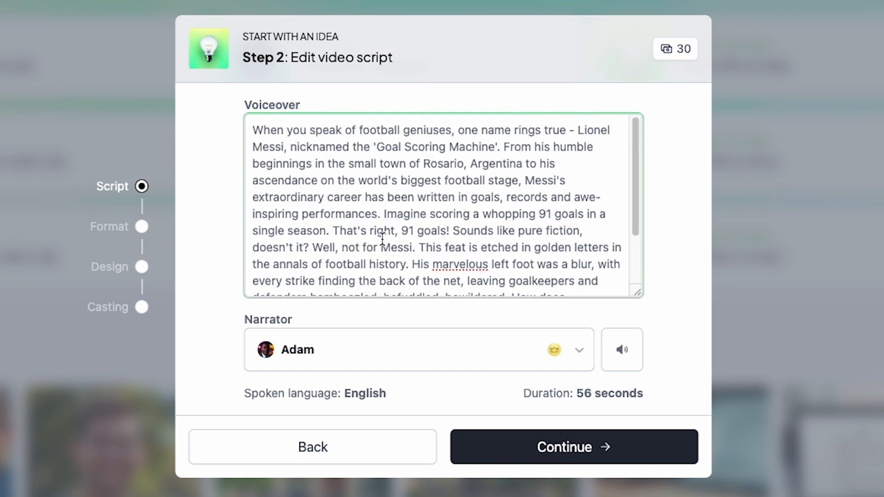
{"action": "mouse_move", "coordinate": [365, 198]}
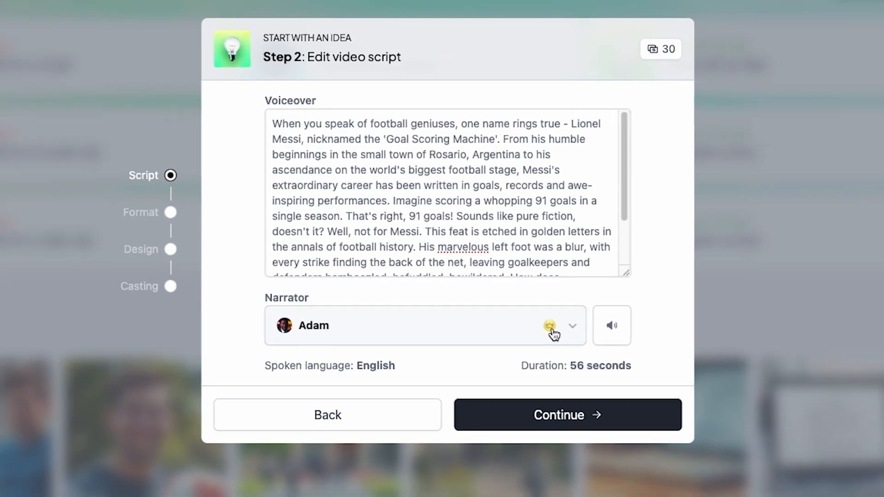
{"action": "left_click", "coordinate": [572, 325]}
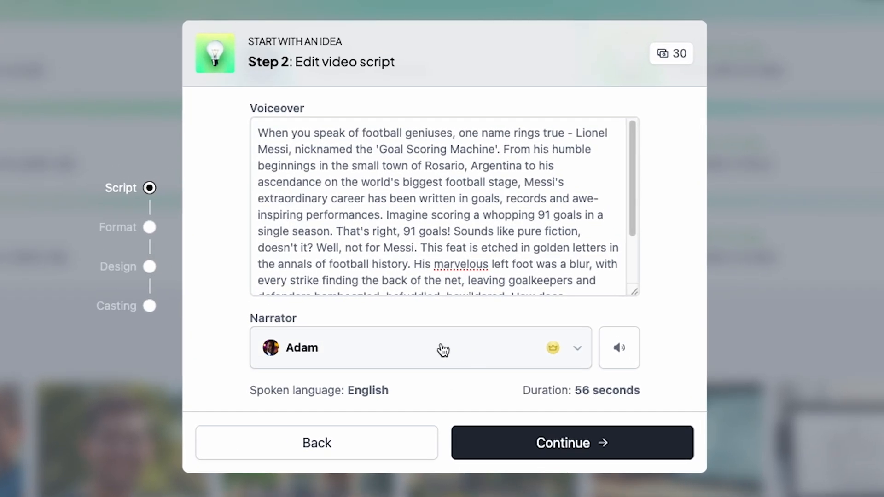
{"action": "mouse_move", "coordinate": [551, 377]}
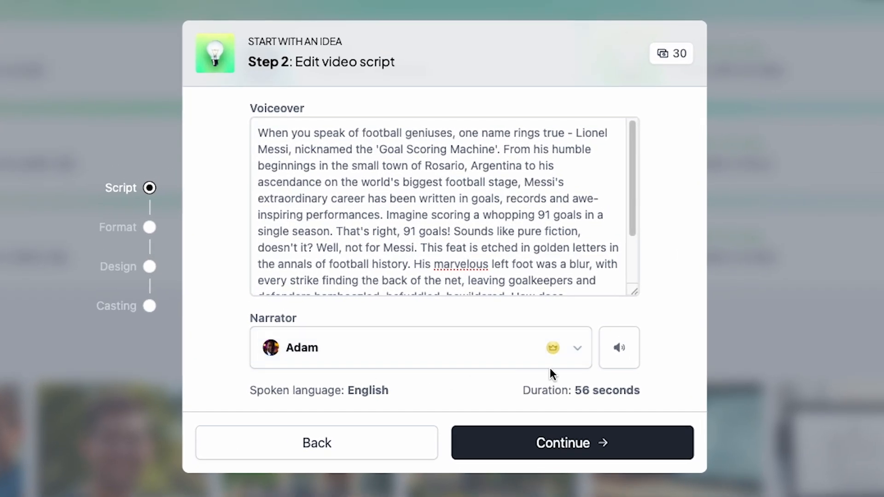
{"action": "left_click", "coordinate": [619, 348]}
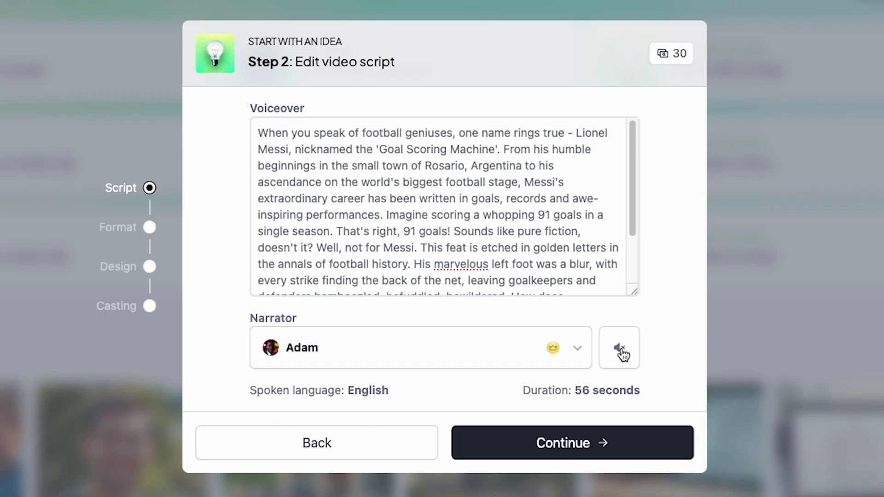
{"action": "mouse_move", "coordinate": [618, 361]}
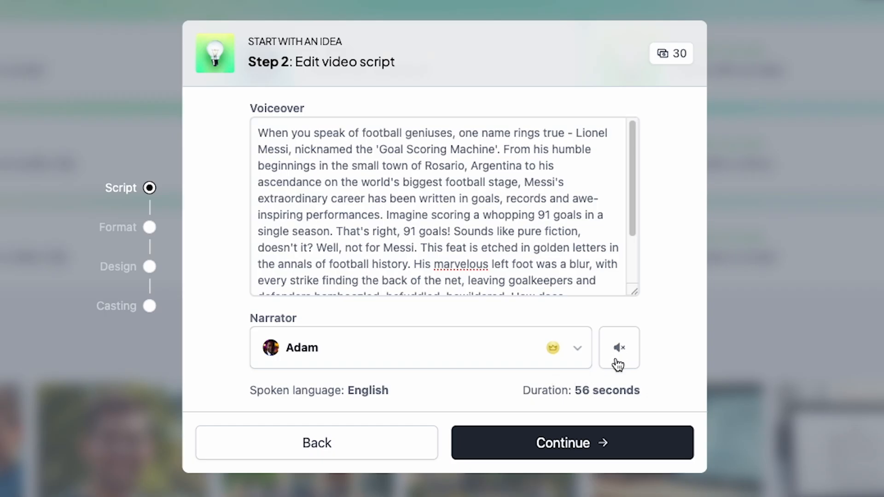
{"action": "mouse_move", "coordinate": [618, 366]}
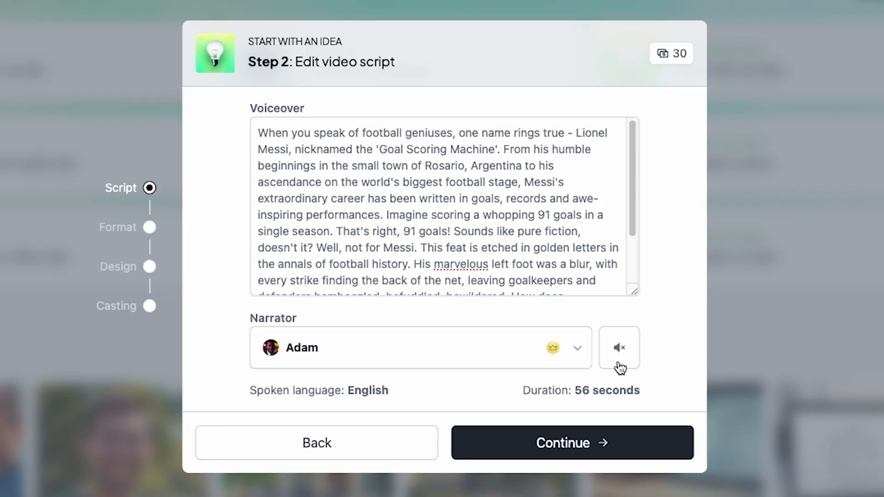
{"action": "left_click", "coordinate": [619, 347]}
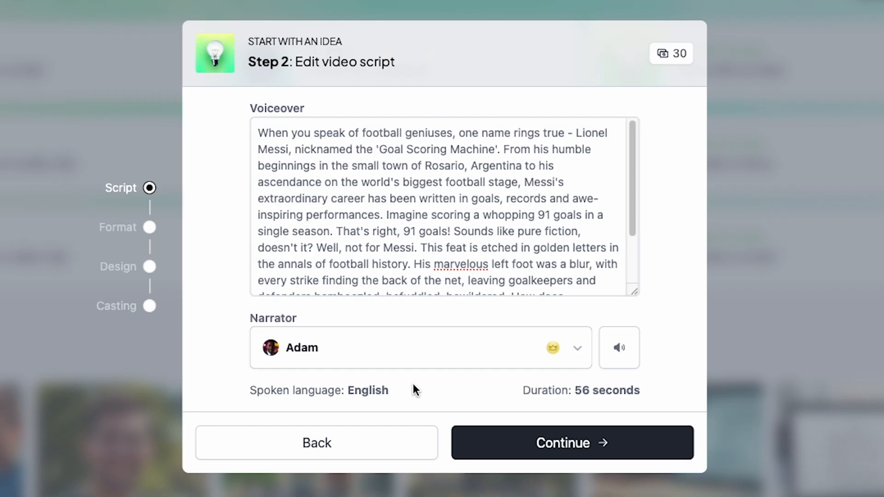
{"action": "mouse_move", "coordinate": [555, 250]}
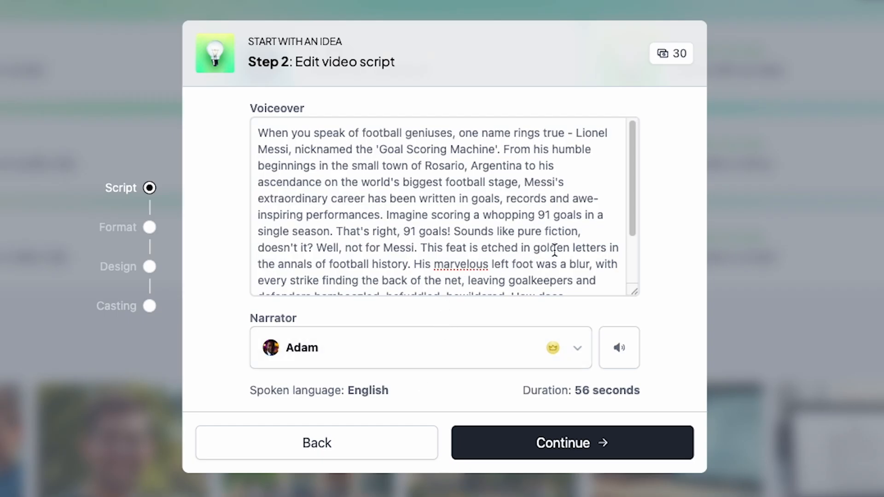
{"action": "scroll", "scroll_direction": "down", "scroll_amount": 3}
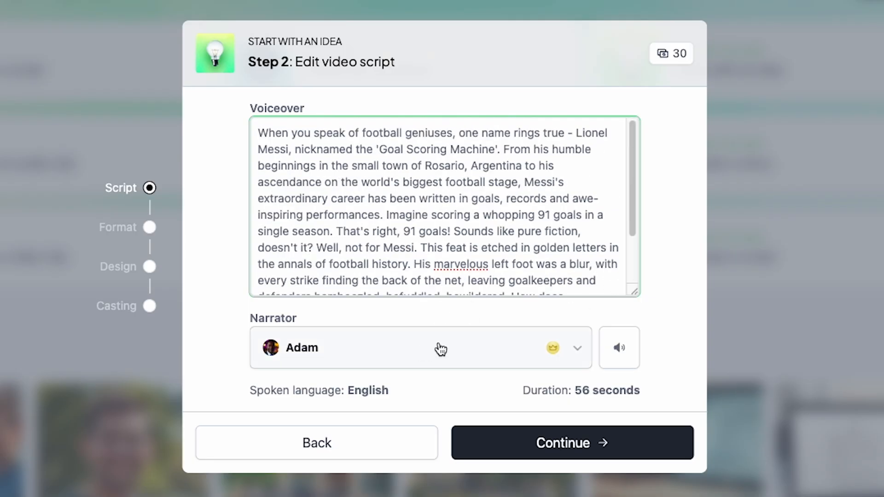
{"action": "mouse_move", "coordinate": [440, 401]}
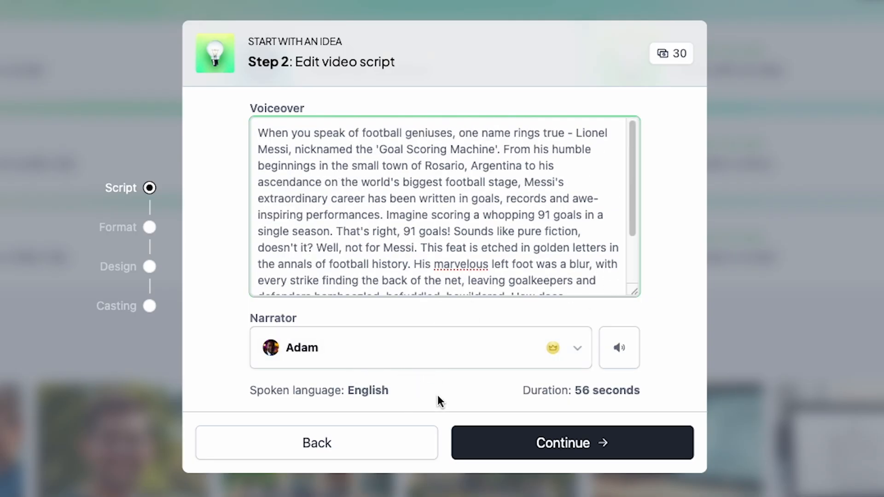
Step: Accept the script and narrator, choose YouTube as the format, and continue to style choice
{"action": "left_click", "coordinate": [571, 442]}
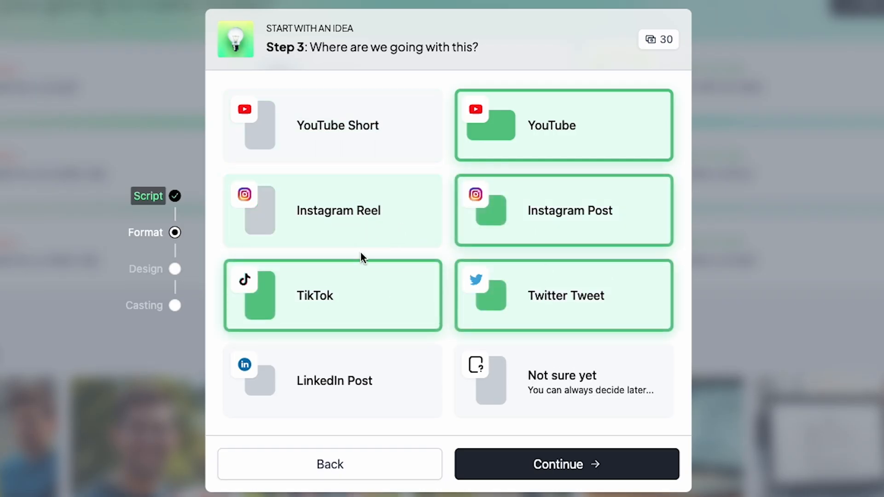
{"action": "left_click", "coordinate": [563, 124]}
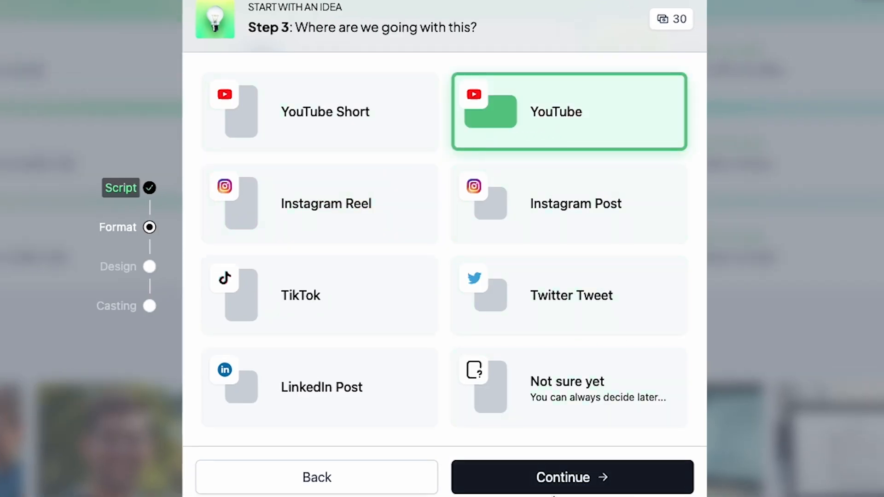
{"action": "left_click", "coordinate": [571, 477]}
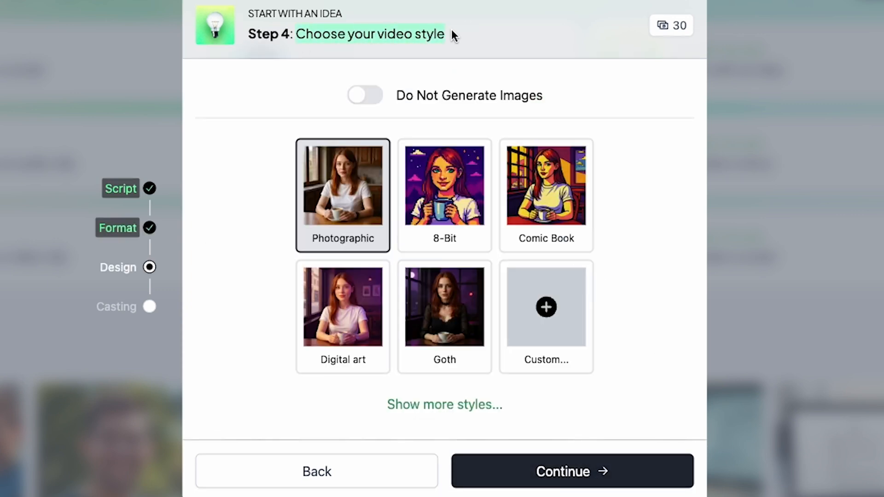
Step: Expand the full style grid while keeping Photographic selected
{"action": "left_click", "coordinate": [444, 404]}
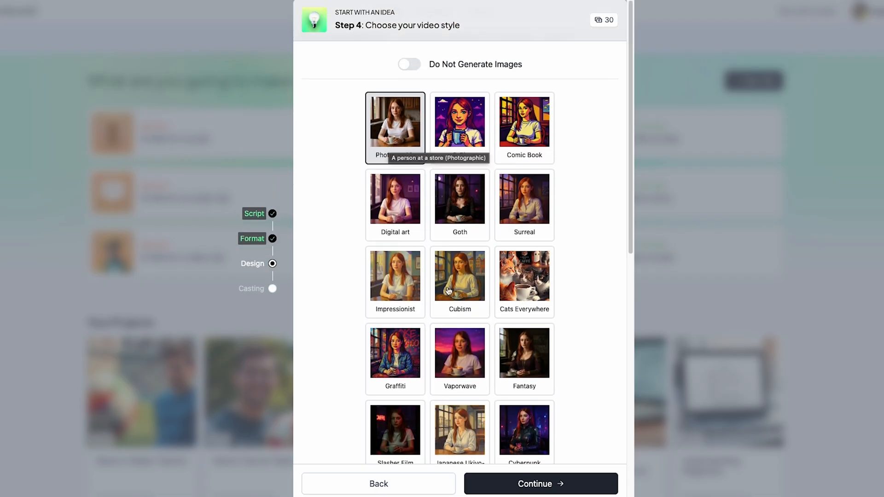
{"action": "scroll", "scroll_direction": "down", "scroll_amount": 3}
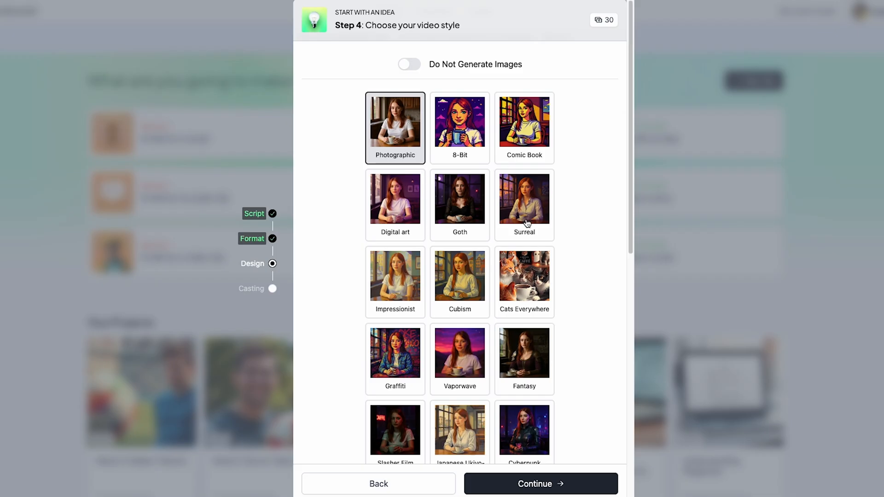
{"action": "mouse_move", "coordinate": [403, 160]}
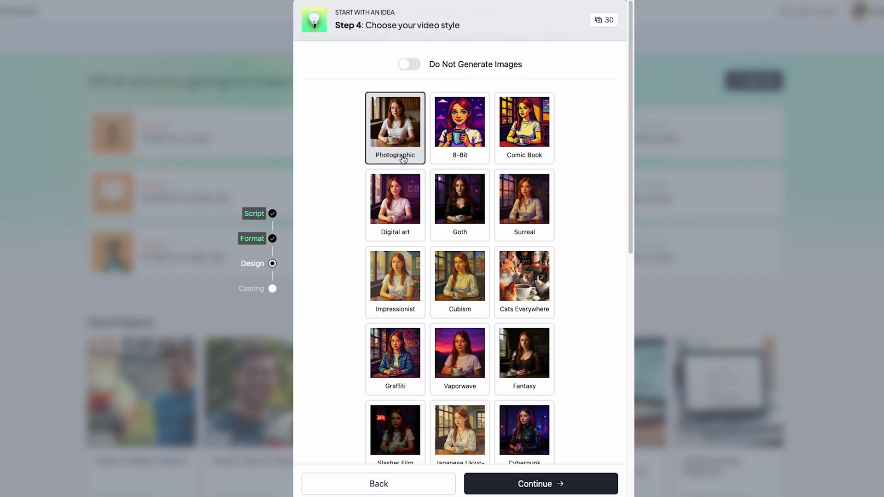
{"action": "scroll", "scroll_direction": "down", "scroll_amount": 3}
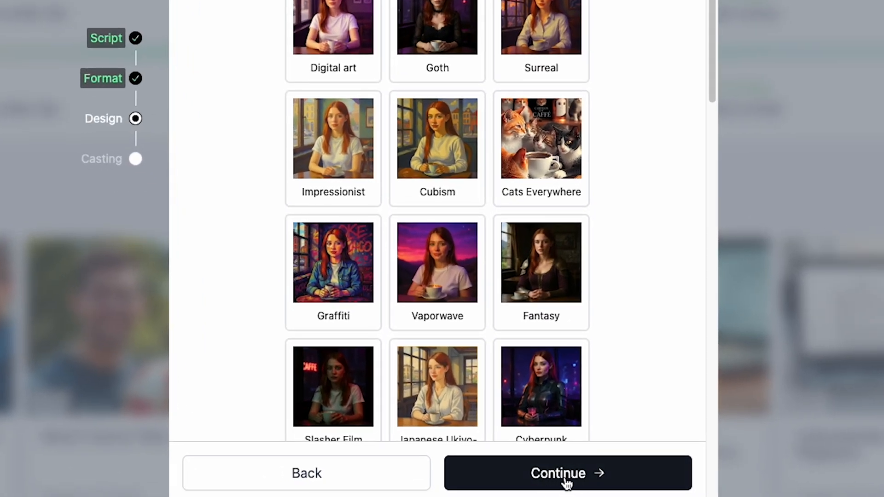
Step: Confirm Photographic, choose Comic captions after trying Pop, and continue to casting
{"action": "left_click", "coordinate": [567, 473]}
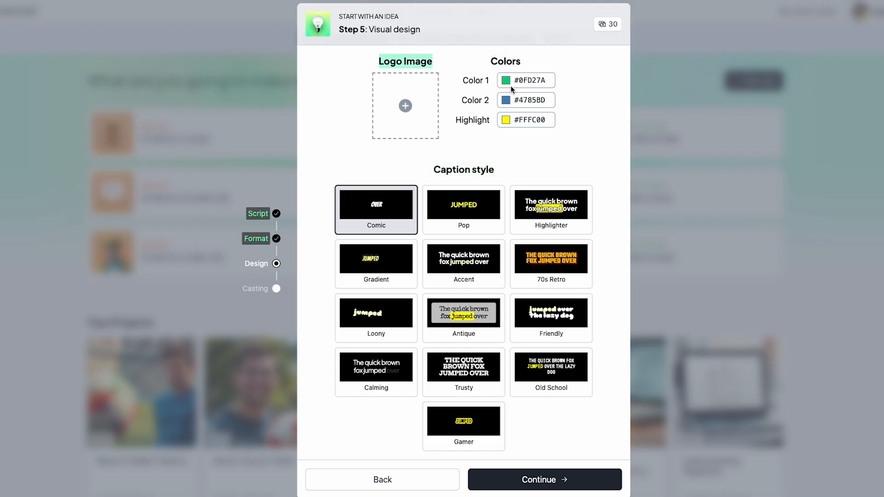
{"action": "left_click", "coordinate": [463, 210]}
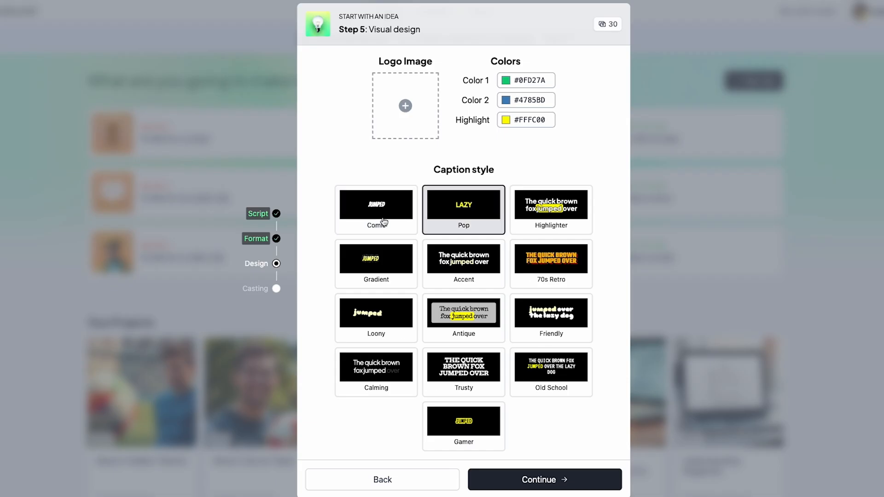
{"action": "left_click", "coordinate": [376, 204]}
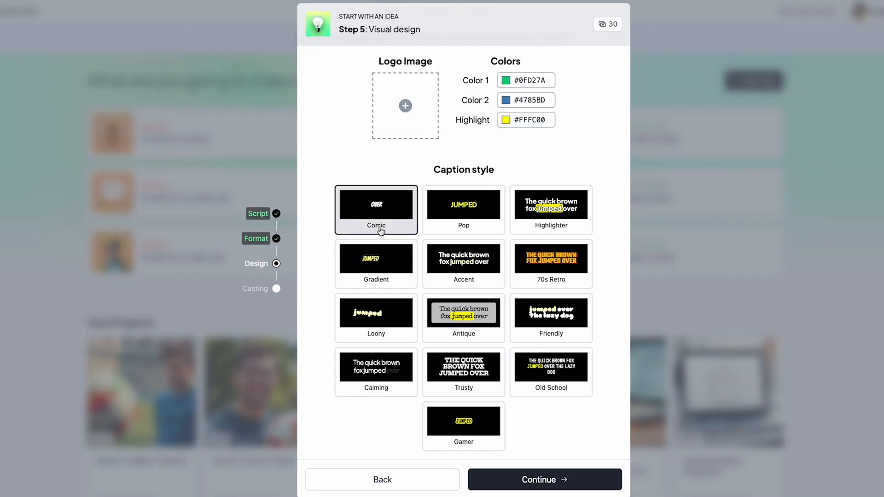
{"action": "left_click", "coordinate": [543, 480]}
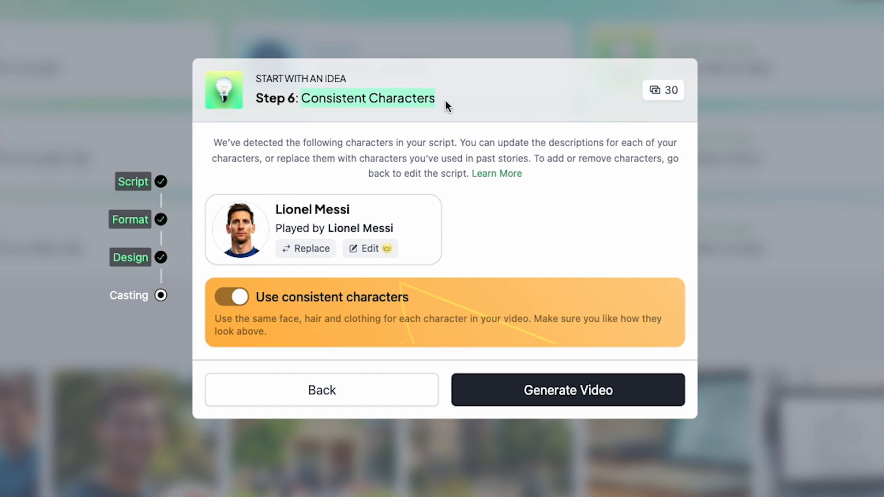
{"action": "mouse_move", "coordinate": [198, 210]}
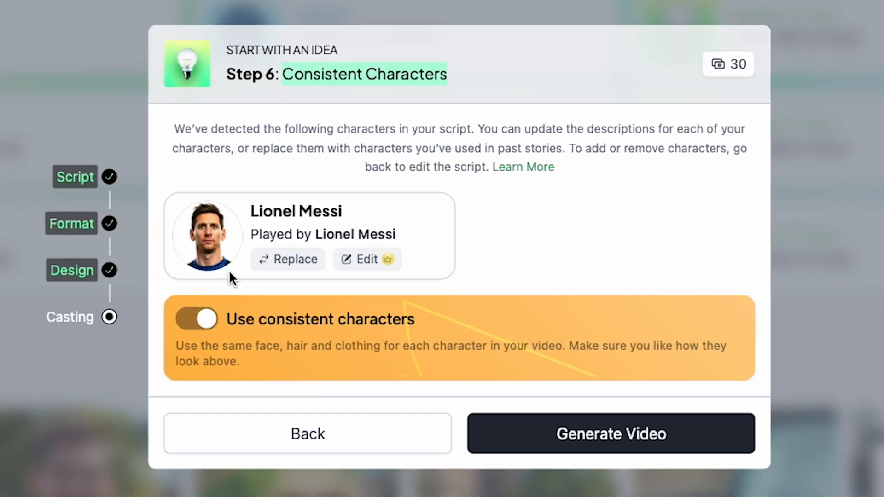
{"action": "mouse_move", "coordinate": [200, 282]}
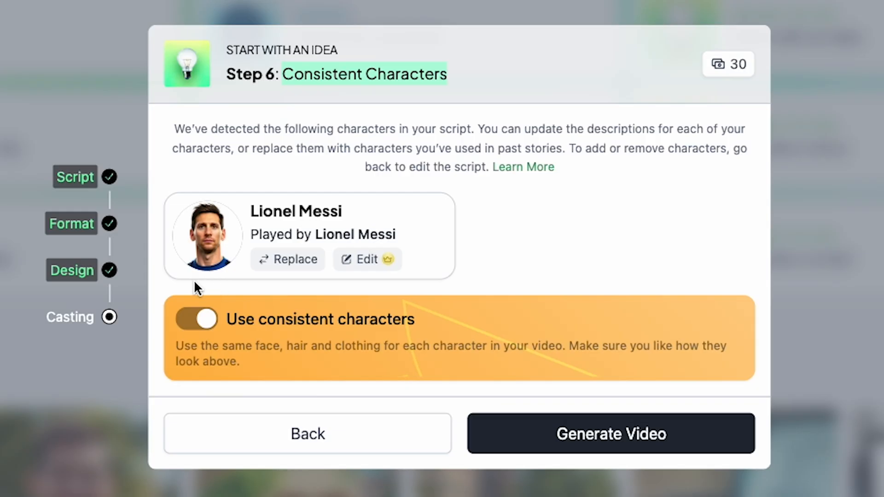
{"action": "mouse_move", "coordinate": [217, 281]}
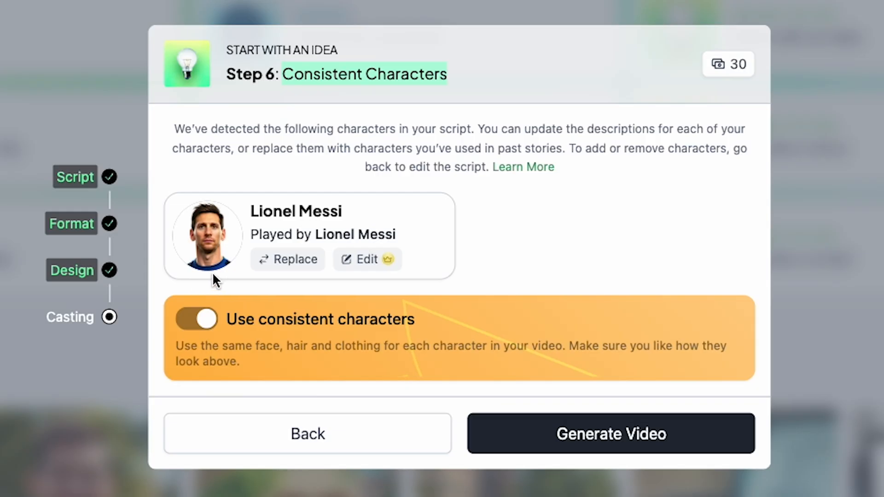
{"action": "mouse_move", "coordinate": [242, 276]}
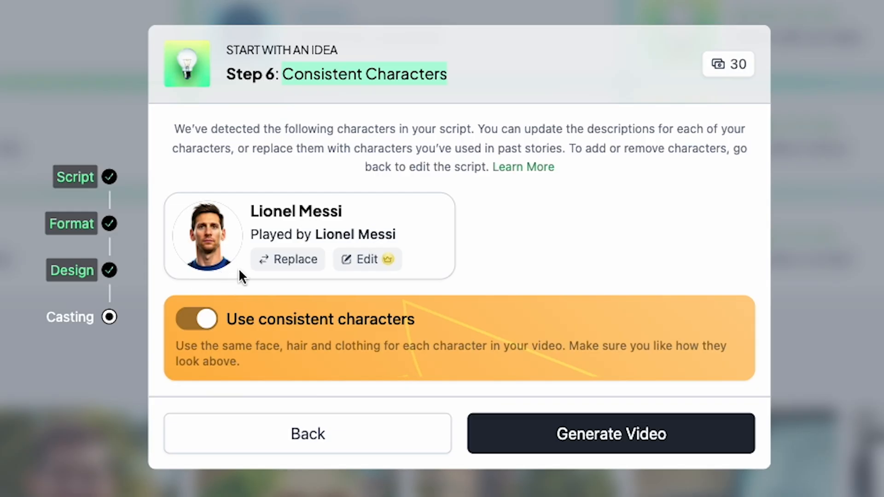
{"action": "mouse_move", "coordinate": [214, 269]}
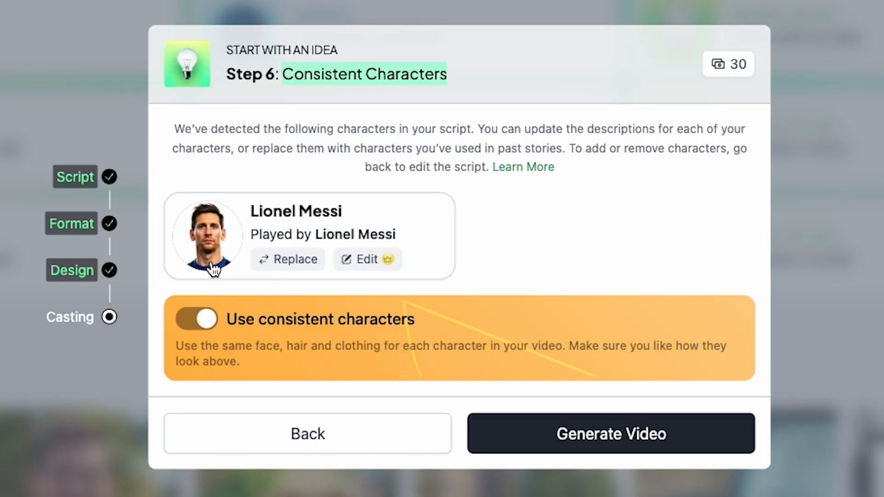
{"action": "mouse_move", "coordinate": [349, 271]}
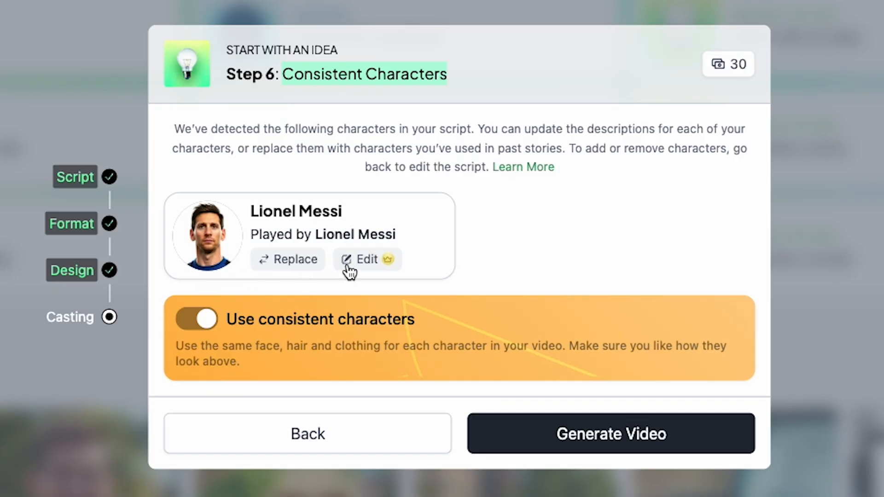
Step: Start editing the Lionel Messi character, then cancel out of Create New Character
{"action": "left_click", "coordinate": [287, 259]}
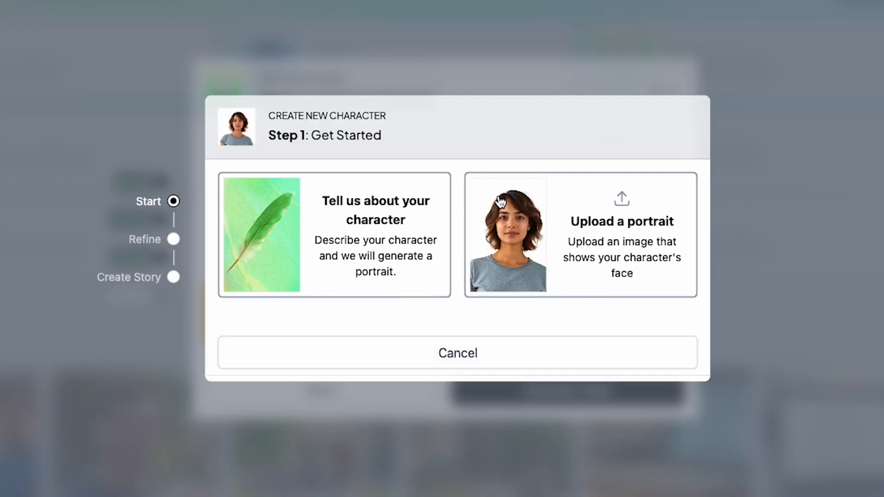
{"action": "mouse_move", "coordinate": [464, 316]}
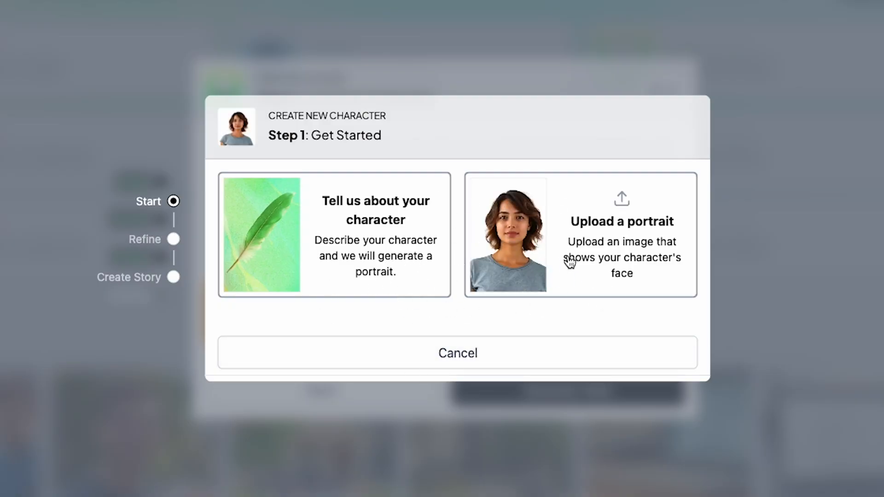
{"action": "left_click", "coordinate": [621, 234]}
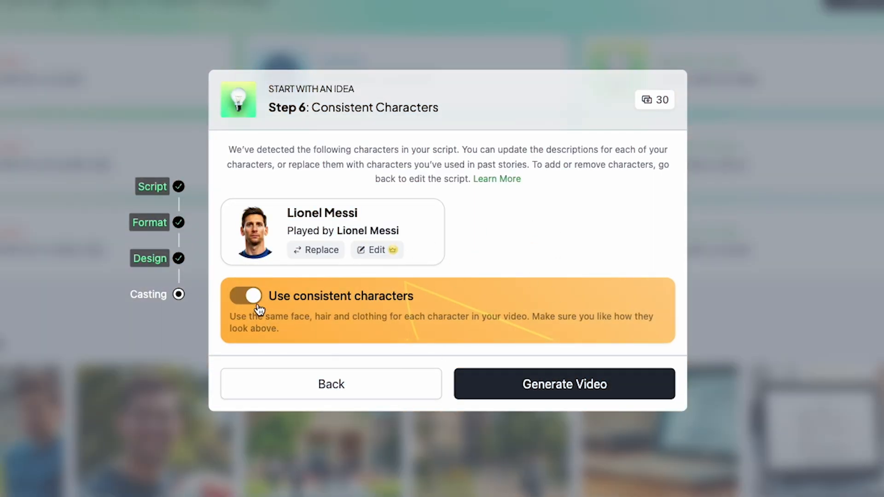
Step: Toggle consistent characters and leave it on for Messi, then generate the video
{"action": "left_click", "coordinate": [245, 296]}
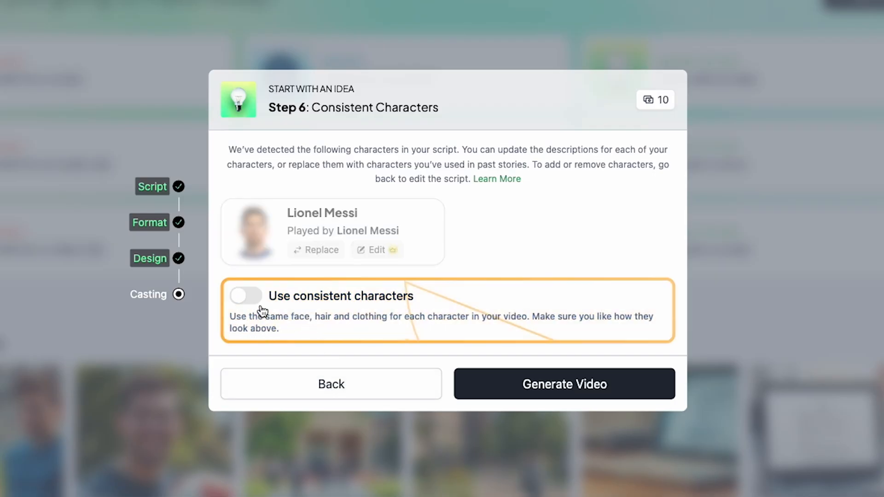
{"action": "left_click", "coordinate": [245, 296]}
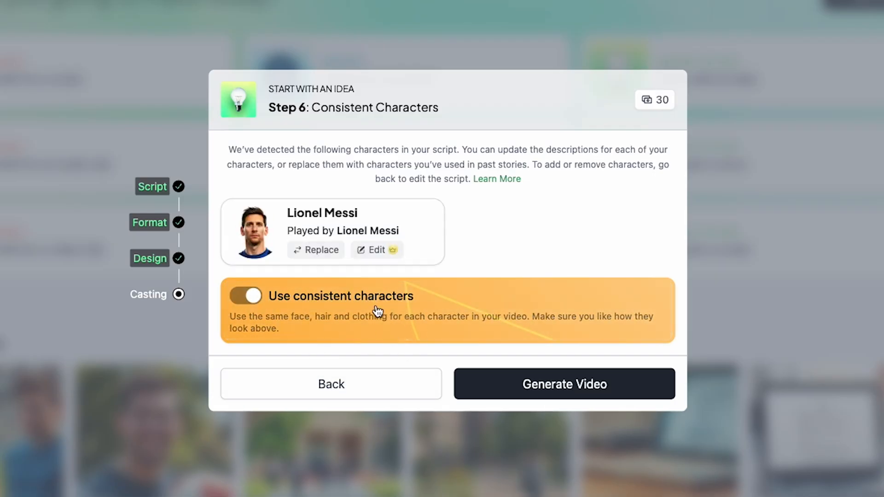
{"action": "left_click", "coordinate": [246, 296]}
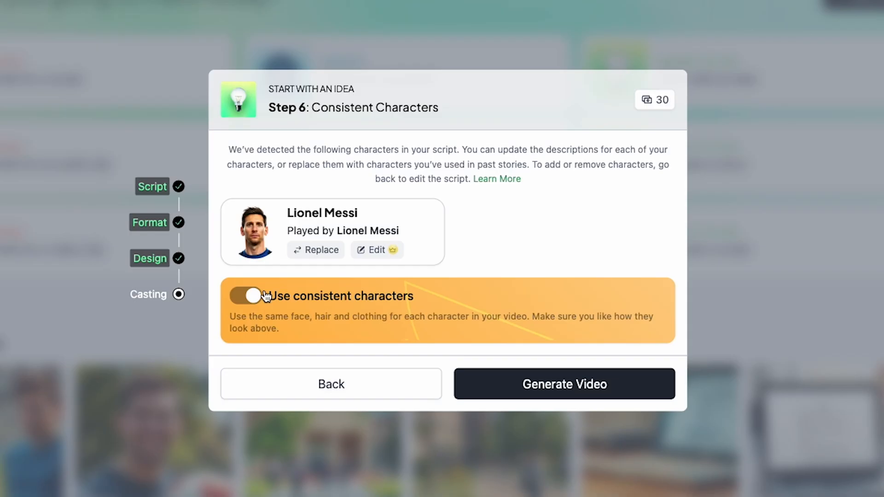
{"action": "left_click", "coordinate": [245, 296]}
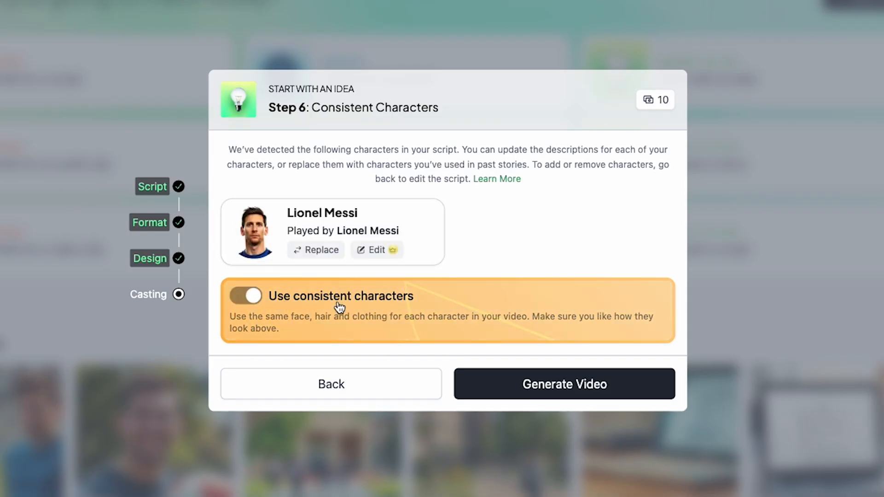
{"action": "left_click", "coordinate": [244, 297]}
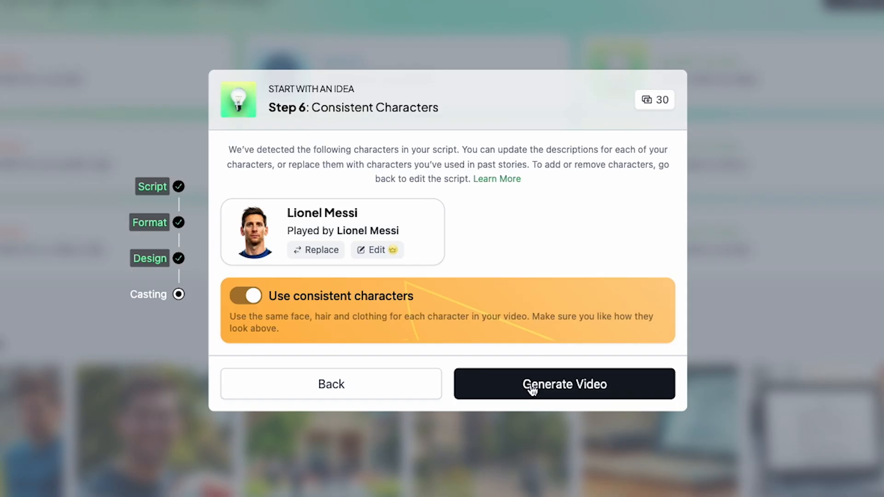
{"action": "left_click", "coordinate": [563, 384]}
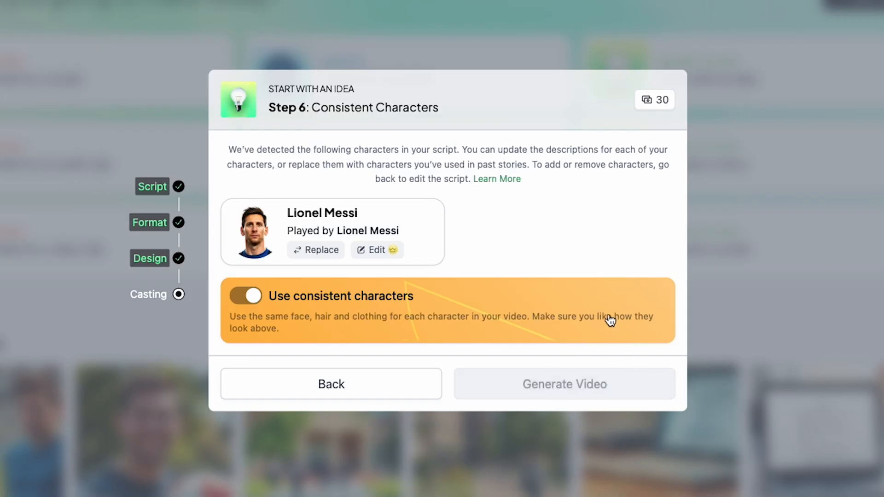
{"action": "left_click", "coordinate": [564, 384]}
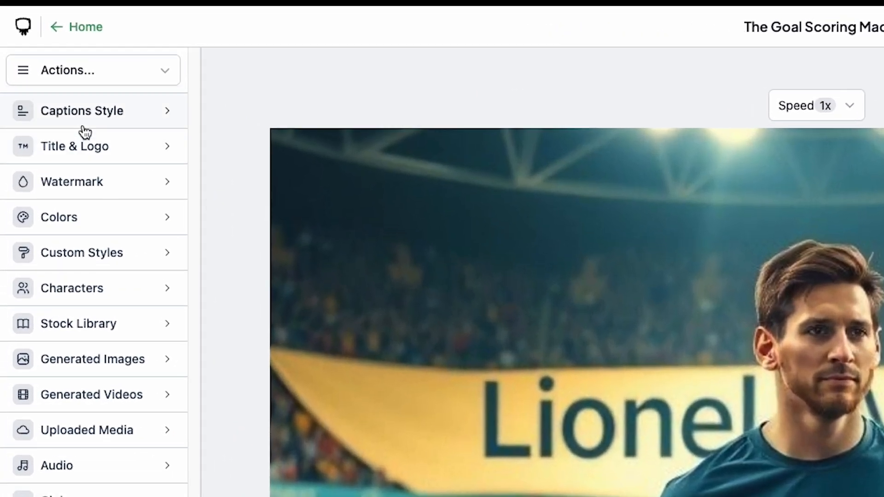
{"action": "mouse_move", "coordinate": [104, 132]}
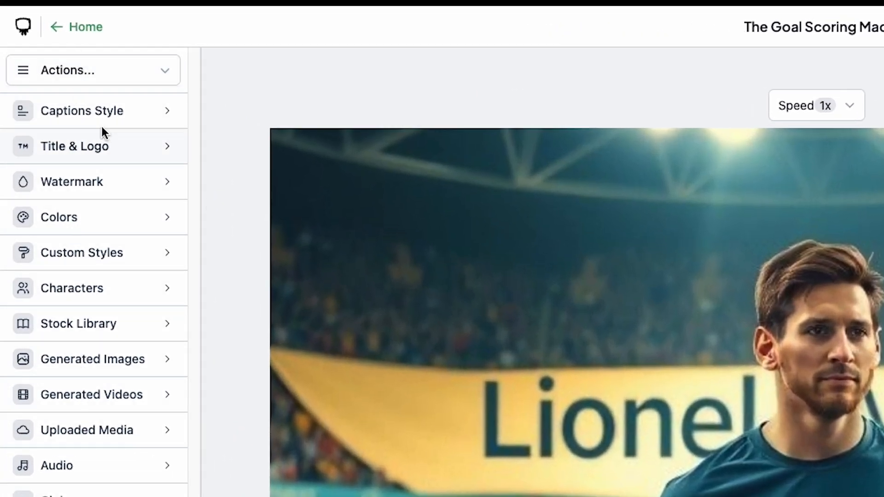
{"action": "mouse_move", "coordinate": [202, 83]}
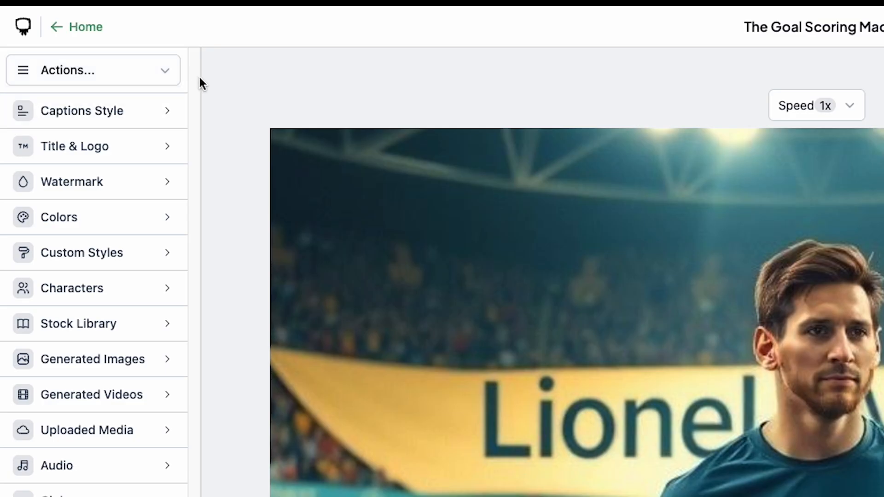
{"action": "left_click", "coordinate": [93, 70]}
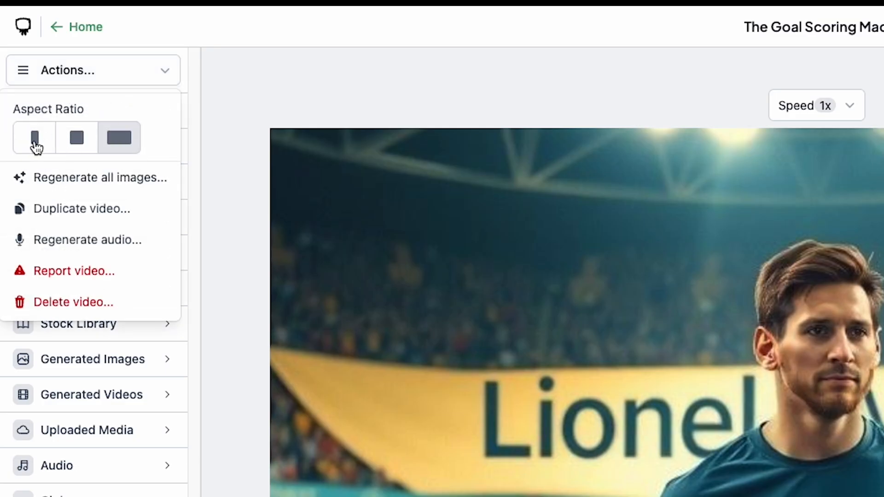
{"action": "left_click", "coordinate": [119, 138]}
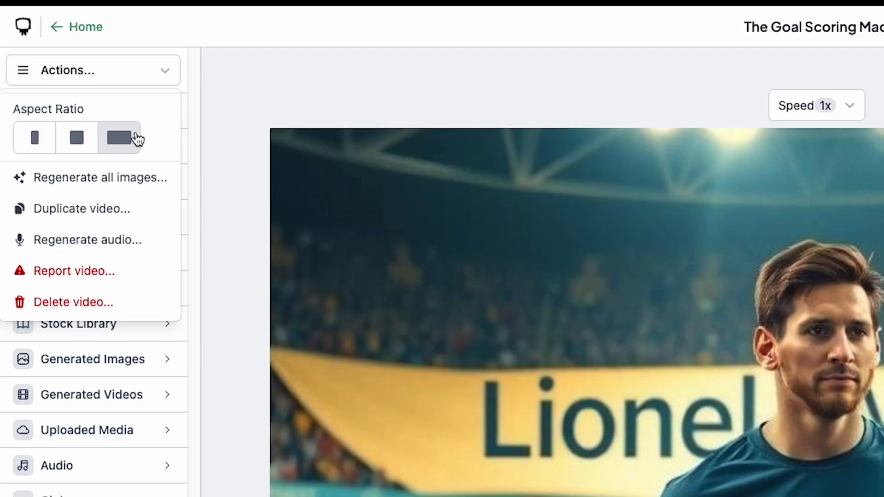
{"action": "mouse_move", "coordinate": [123, 178]}
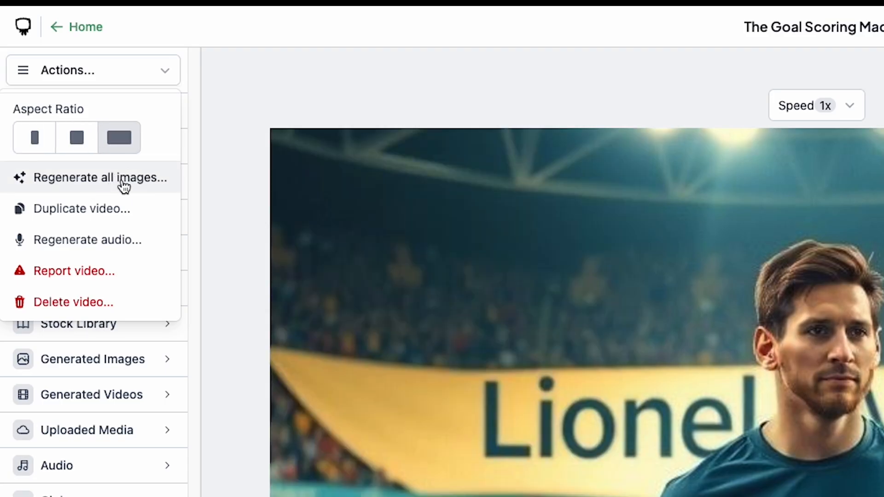
{"action": "mouse_move", "coordinate": [107, 214]}
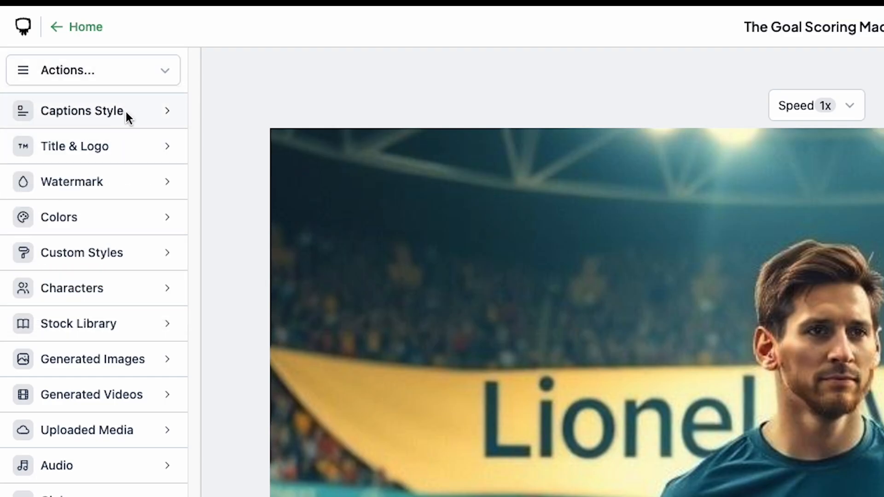
{"action": "left_click", "coordinate": [82, 110]}
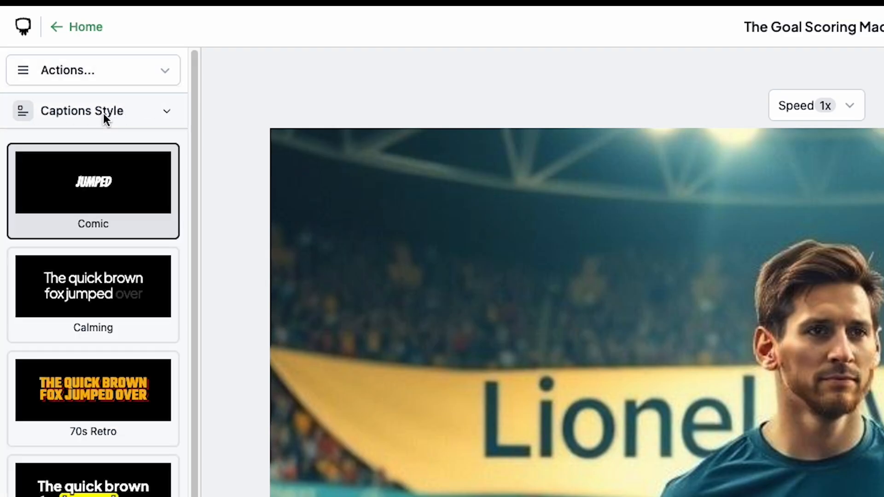
{"action": "scroll", "scroll_direction": "down", "scroll_amount": 3}
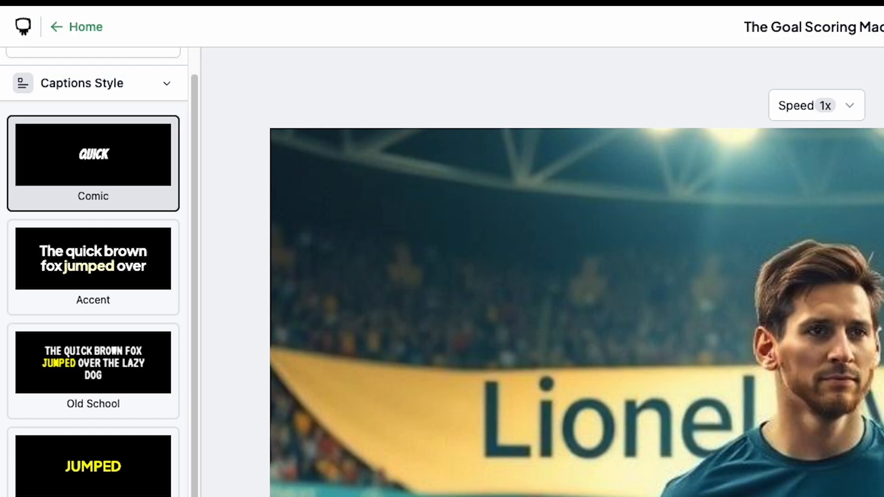
{"action": "scroll", "scroll_direction": "down", "scroll_amount": 3}
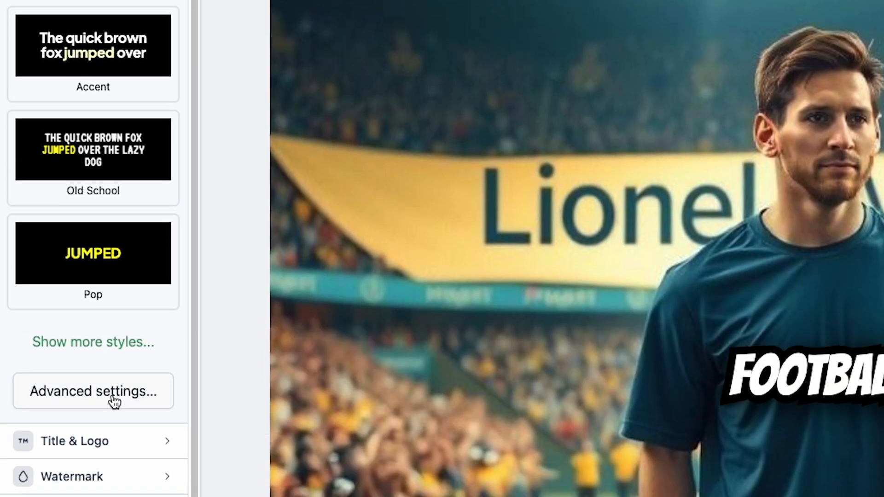
{"action": "left_click", "coordinate": [93, 392]}
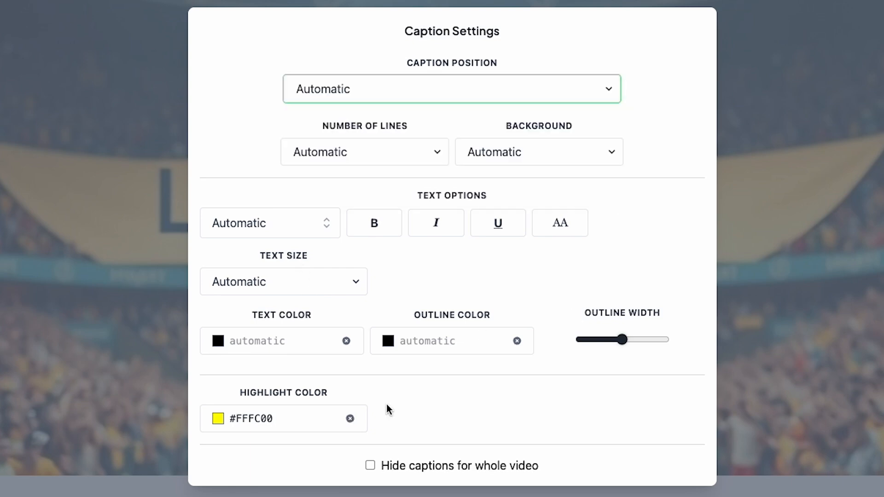
{"action": "mouse_move", "coordinate": [381, 274]}
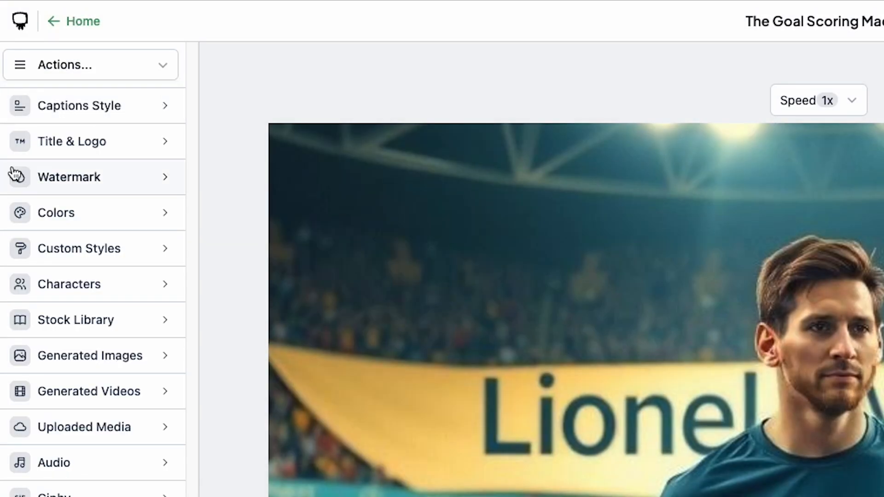
{"action": "mouse_move", "coordinate": [97, 225]}
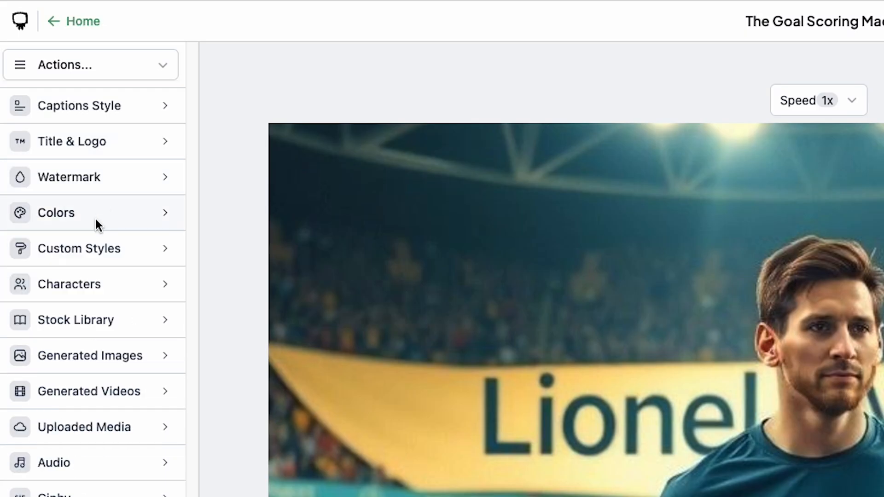
{"action": "mouse_move", "coordinate": [170, 247]}
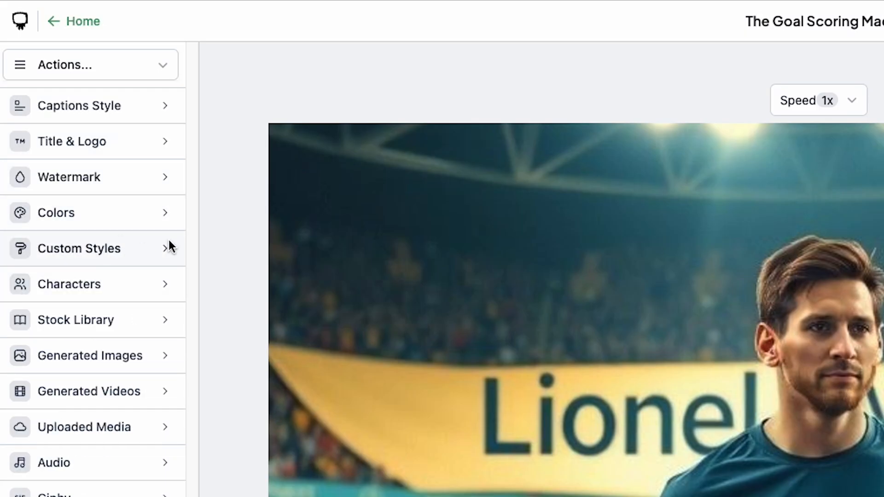
{"action": "left_click", "coordinate": [79, 248]}
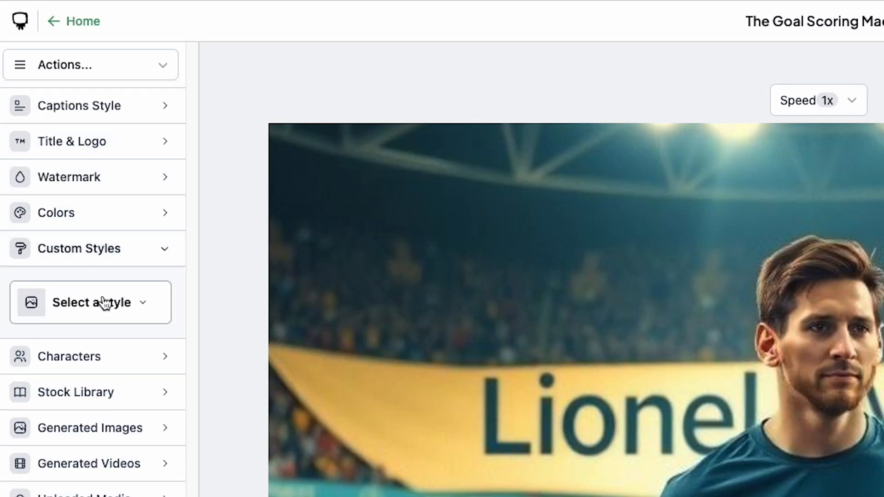
{"action": "left_click", "coordinate": [90, 356]}
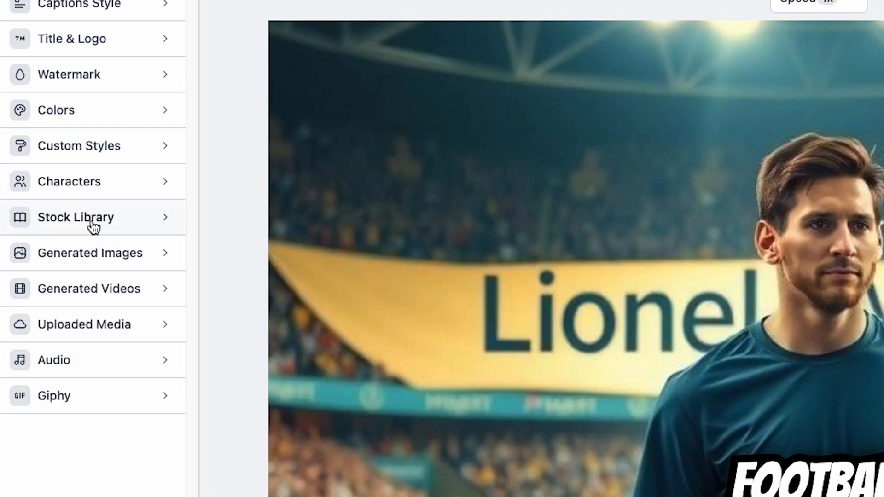
{"action": "left_click", "coordinate": [93, 218]}
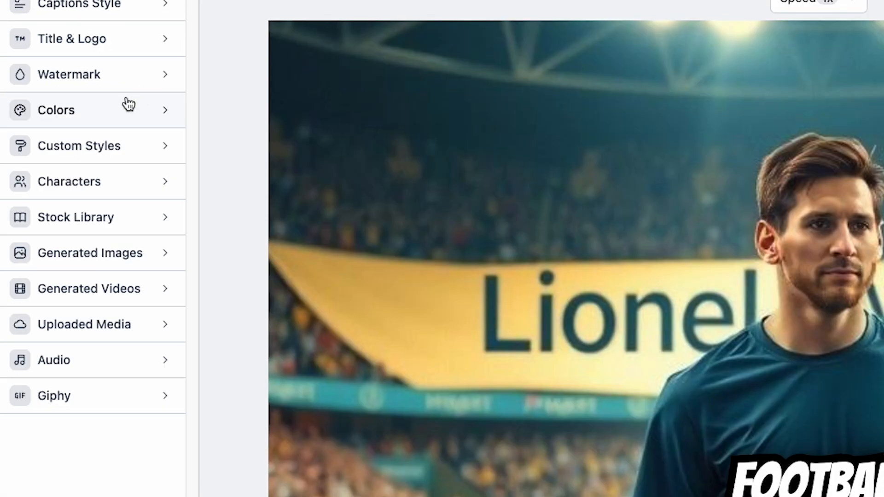
{"action": "left_click", "coordinate": [54, 360]}
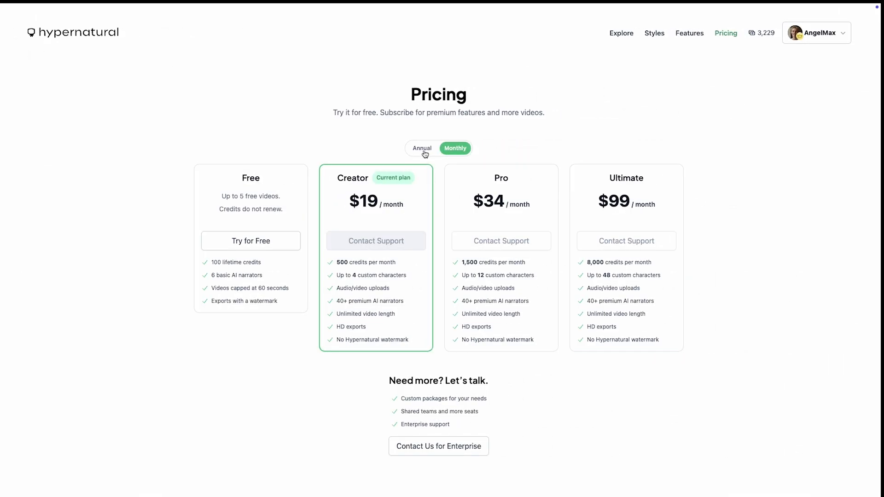
Step: Toggle the Pricing page between annual and monthly billing, ending on annual rates
{"action": "left_click", "coordinate": [422, 148]}
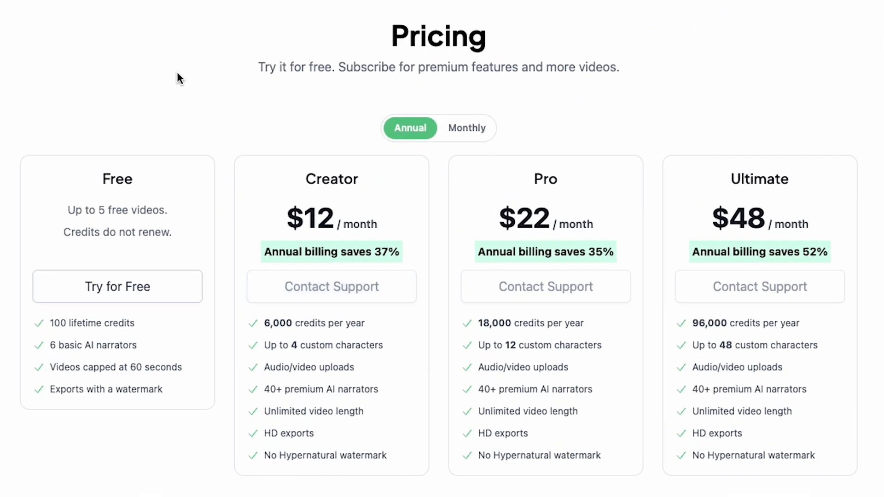
{"action": "left_click", "coordinate": [467, 128]}
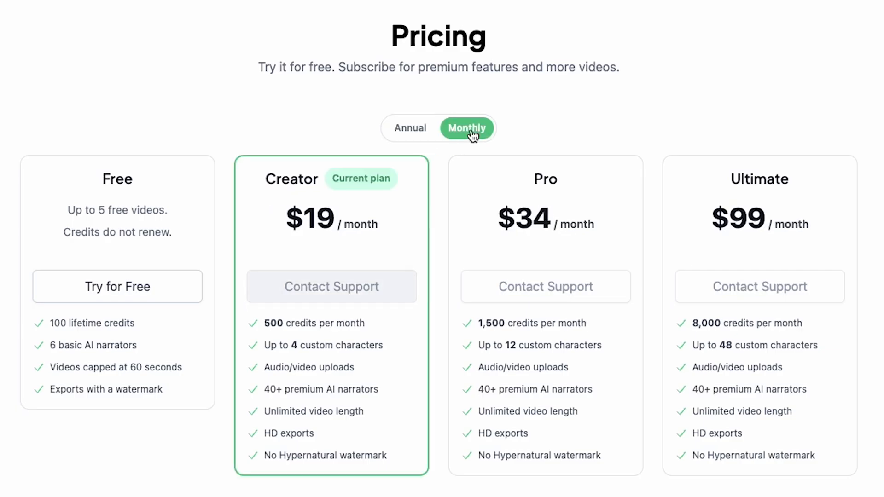
{"action": "left_click", "coordinate": [410, 128]}
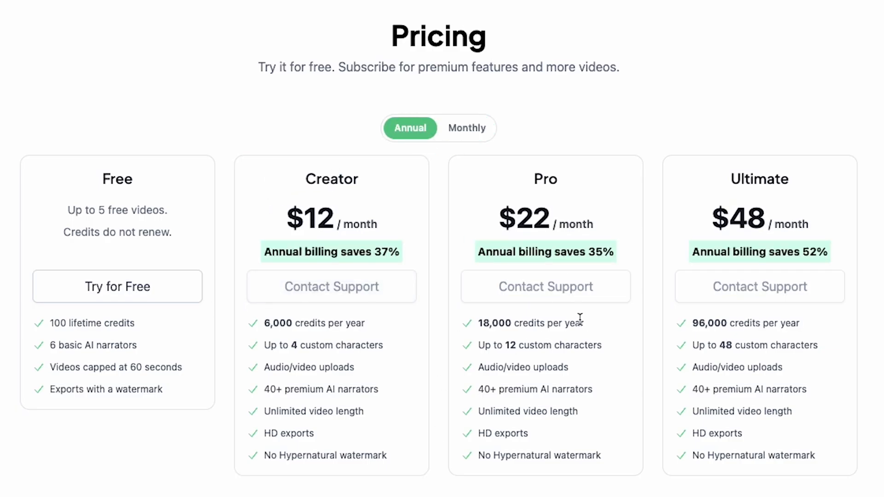
{"action": "mouse_move", "coordinate": [128, 341]}
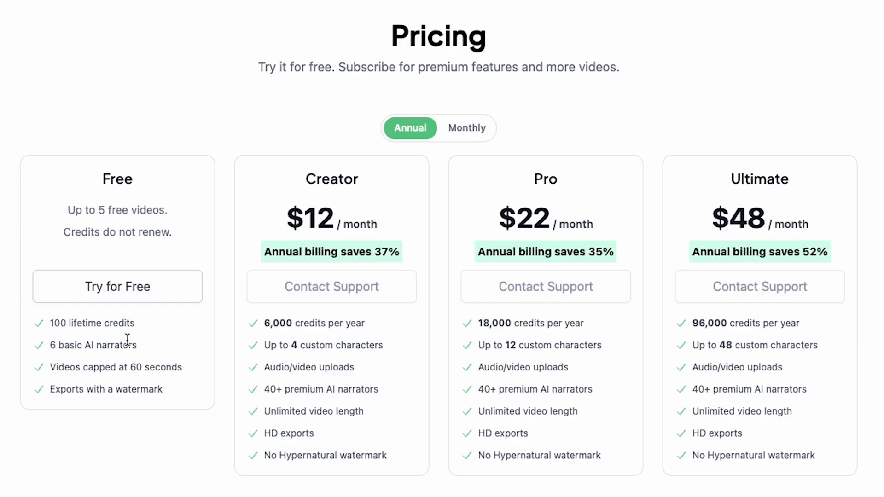